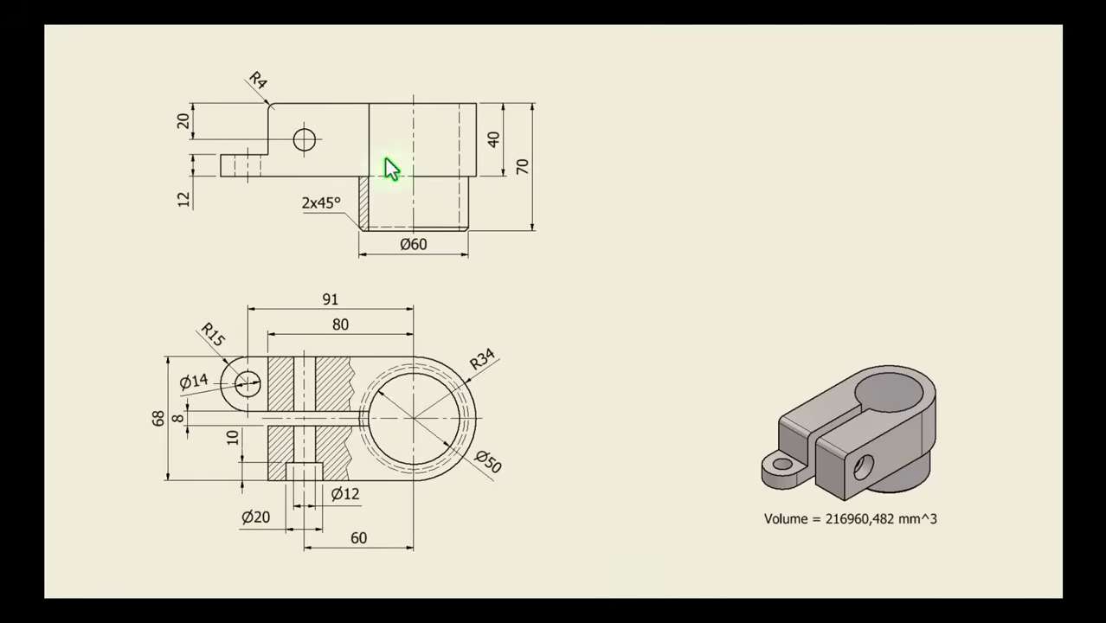
pyautogui.moveTo(589, 307)
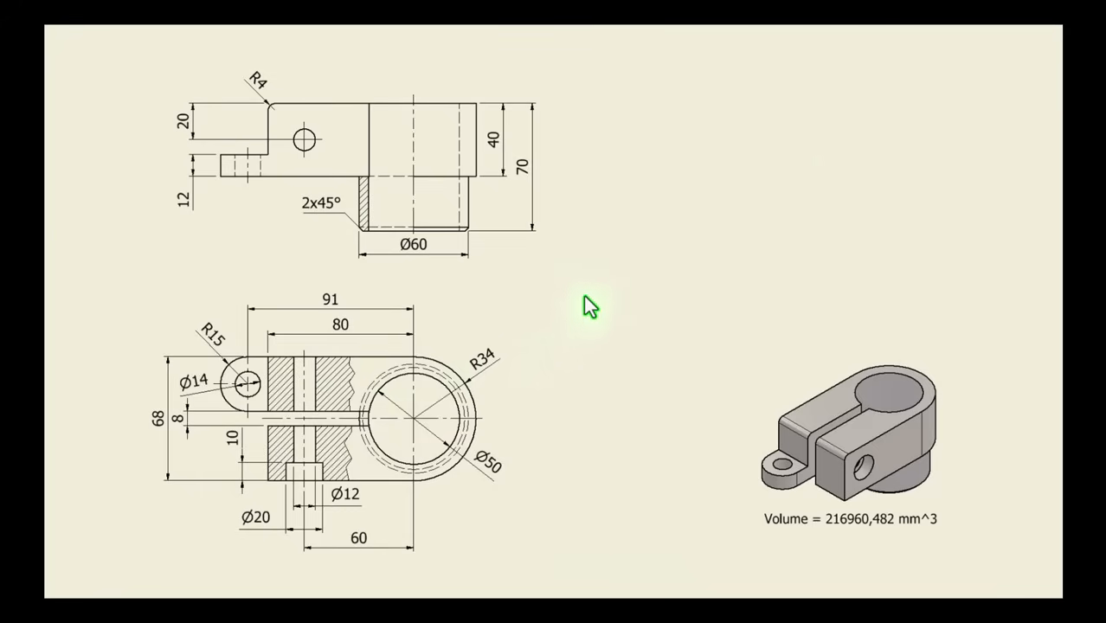
pyautogui.moveTo(913, 454)
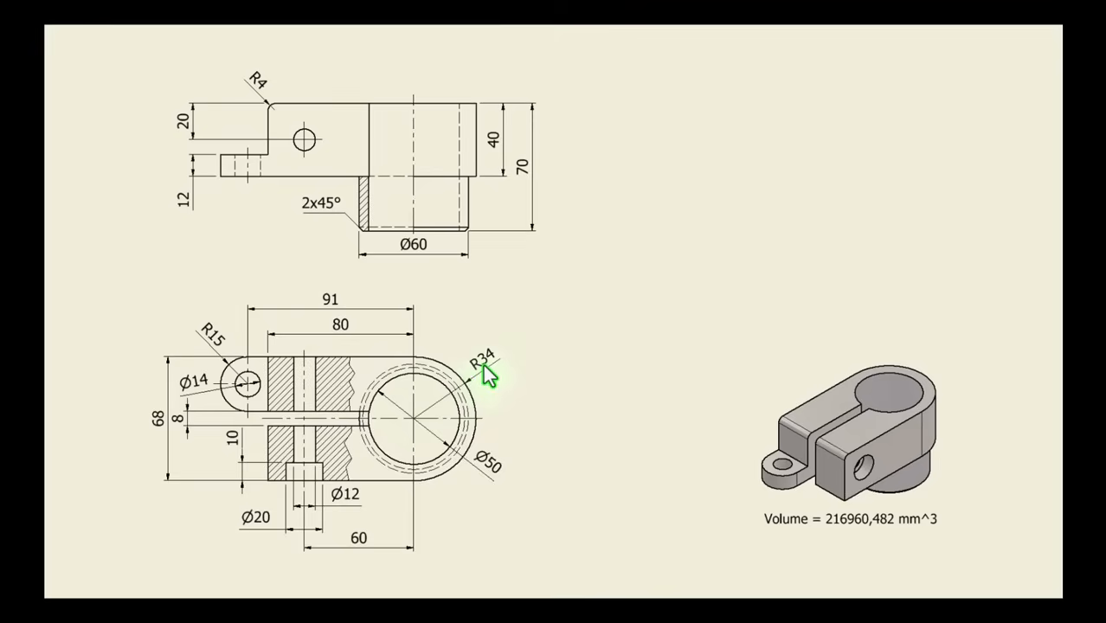
pyautogui.moveTo(493, 147)
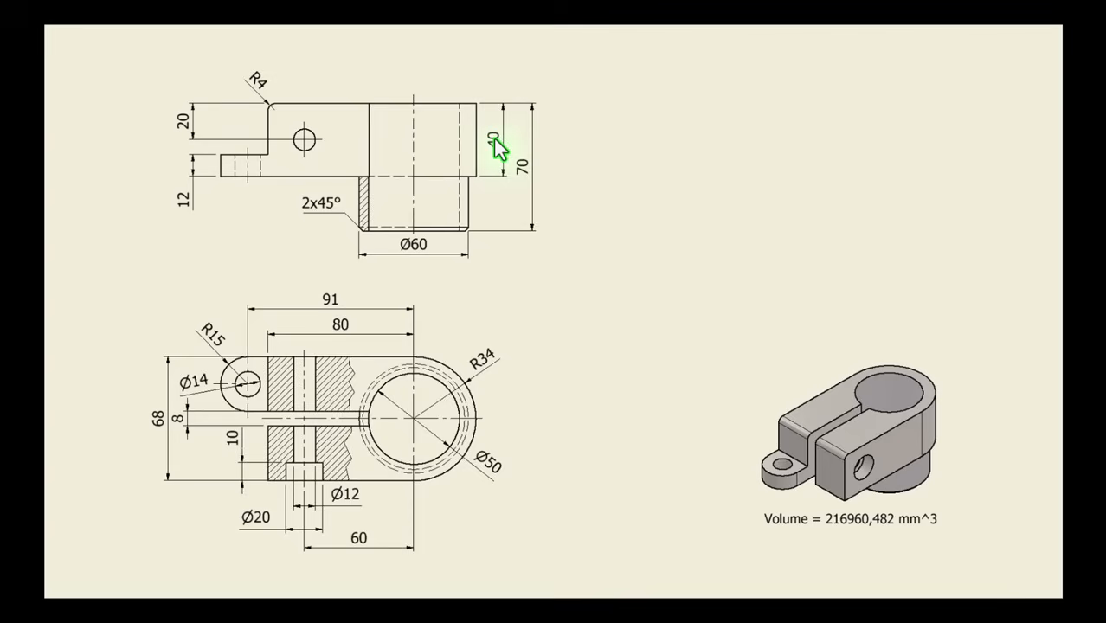
pyautogui.moveTo(497, 182)
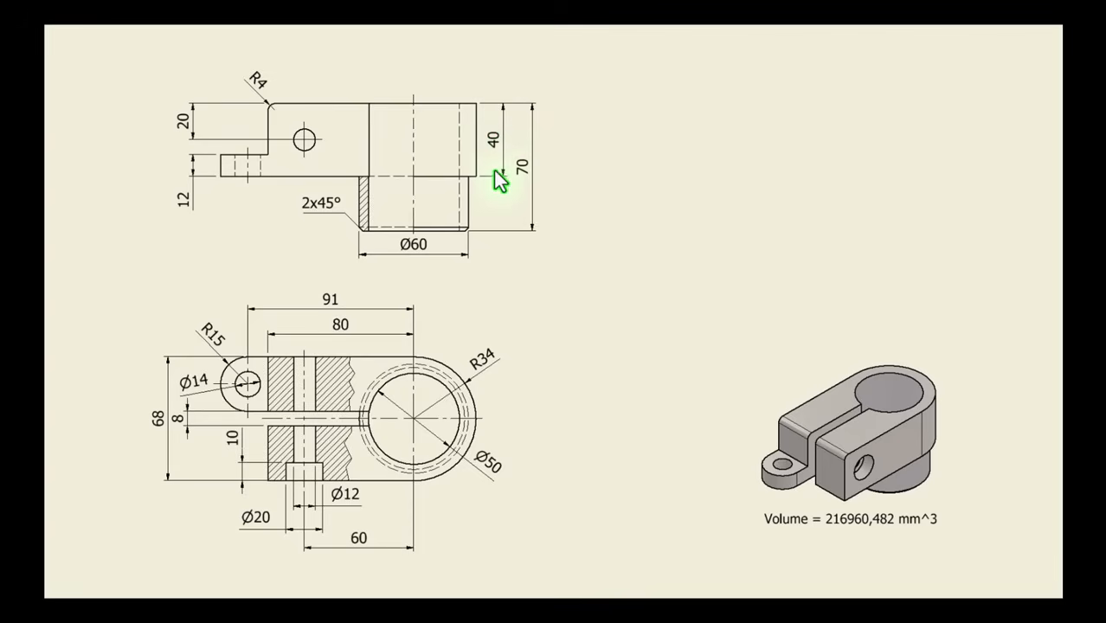
pyautogui.moveTo(667, 168)
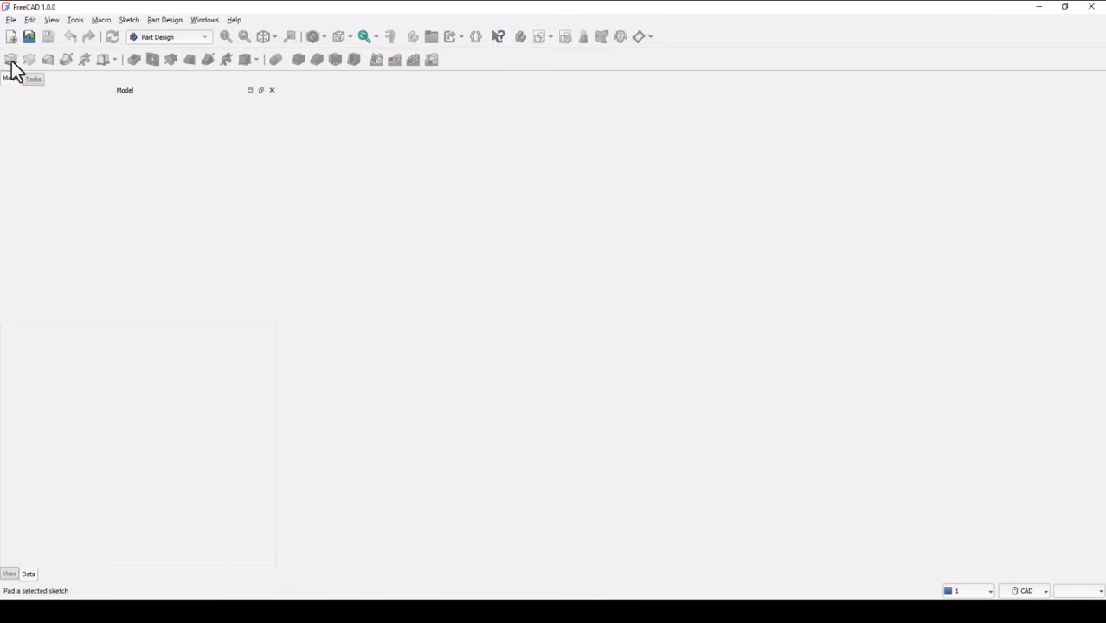
# Create a new Unnamed Part Design document and check the navigation style options
pyautogui.click(12, 37)
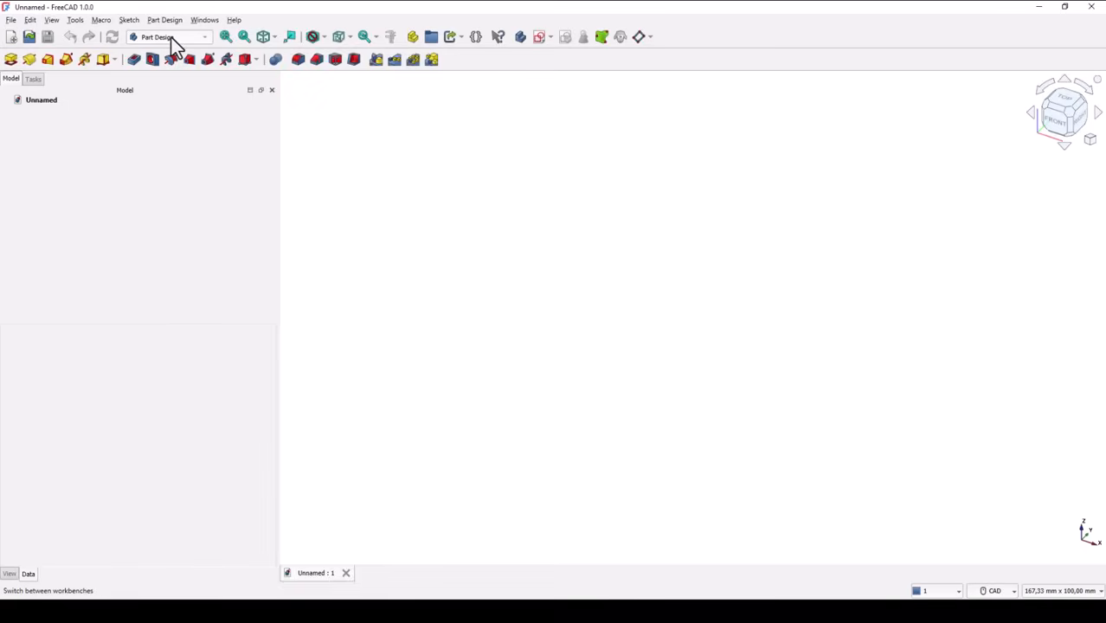
pyautogui.click(995, 590)
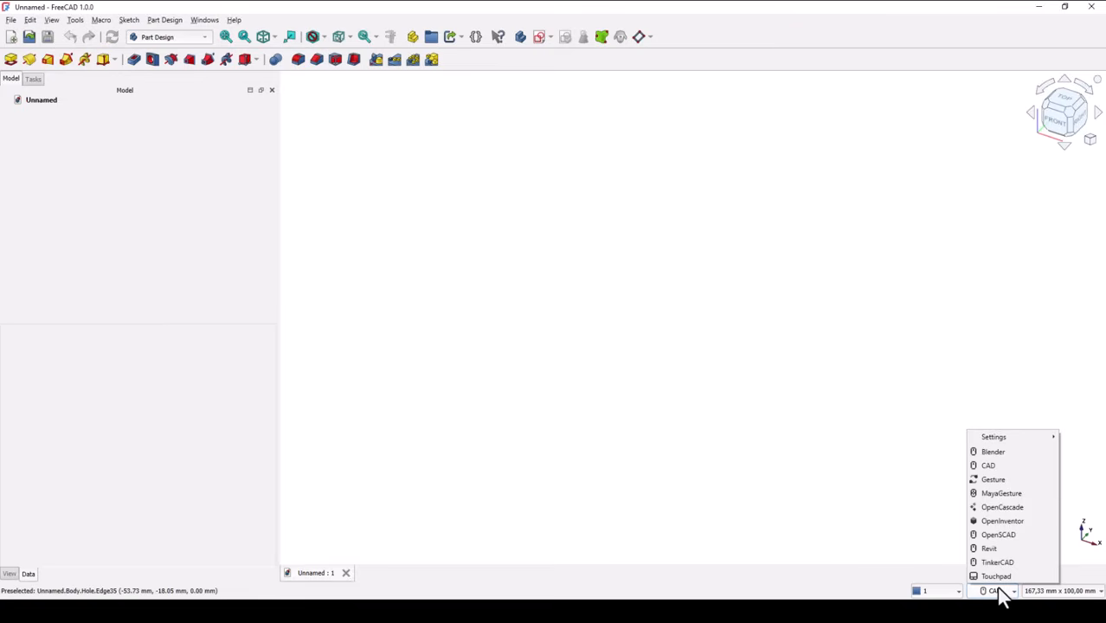
pyautogui.moveTo(992, 451)
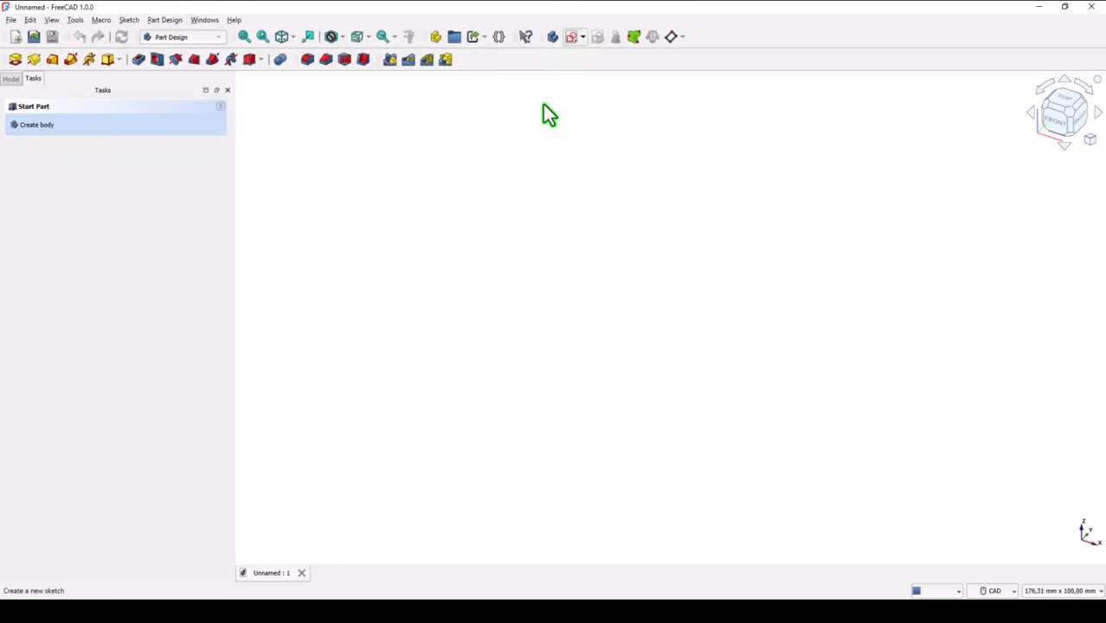
# Start a body sketch on the XY plane and draw the first two outline lines
pyautogui.click(37, 125)
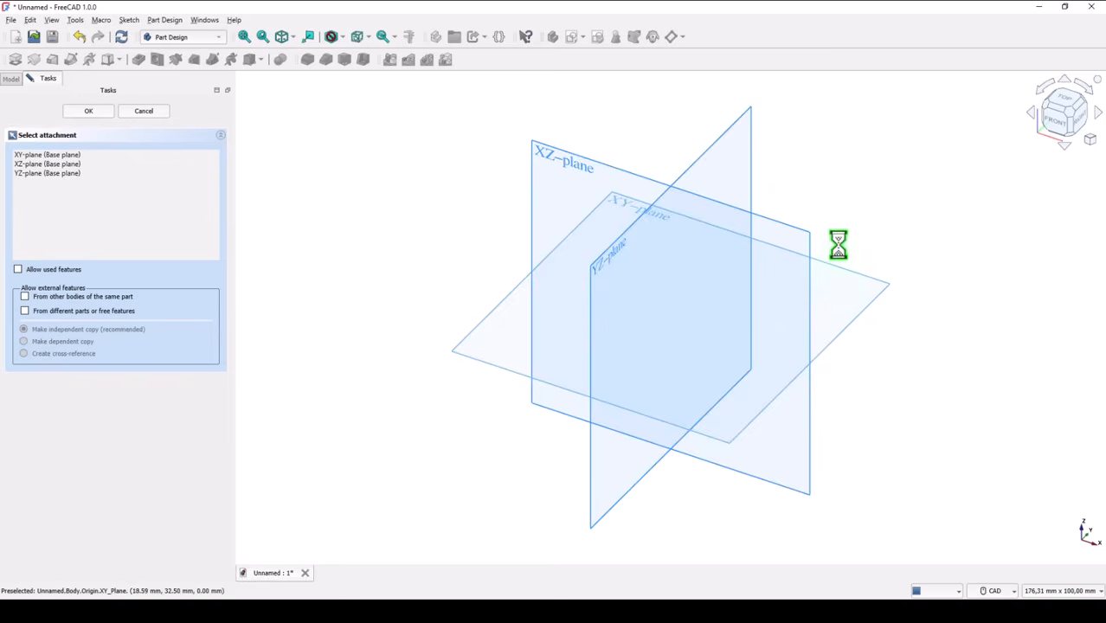
pyautogui.click(87, 111)
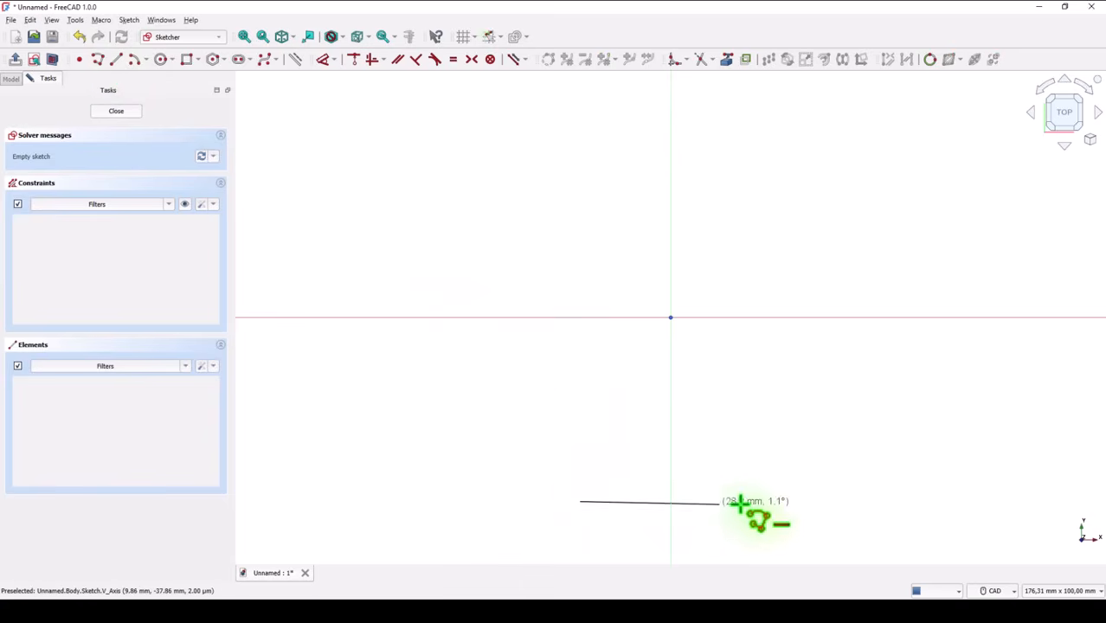
pyautogui.click(759, 500)
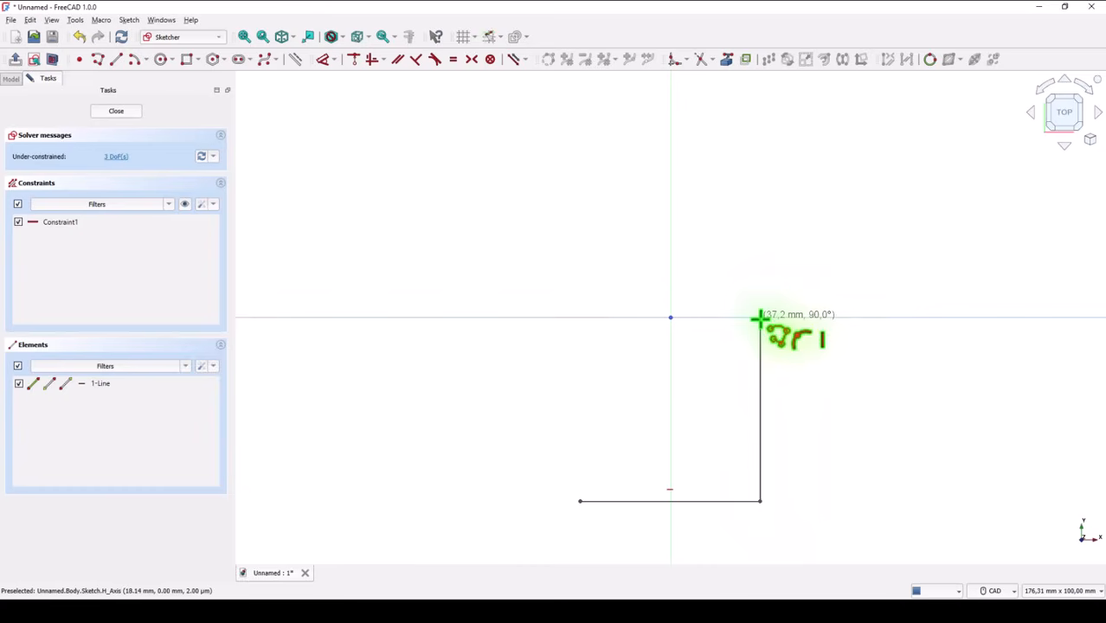
pyautogui.click(760, 320)
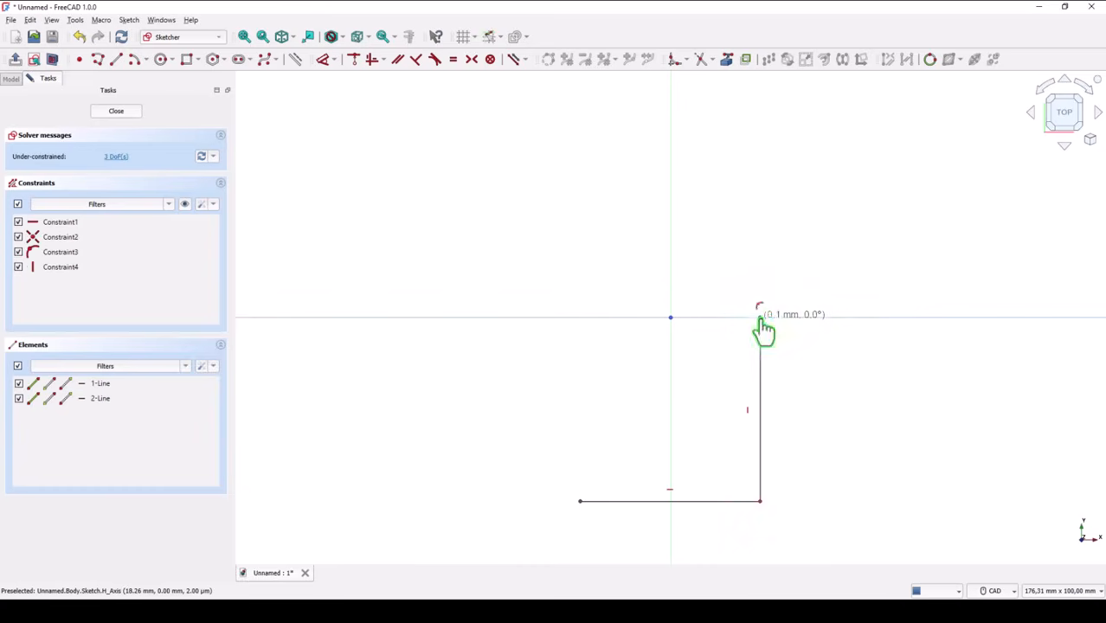
pyautogui.moveTo(731, 285)
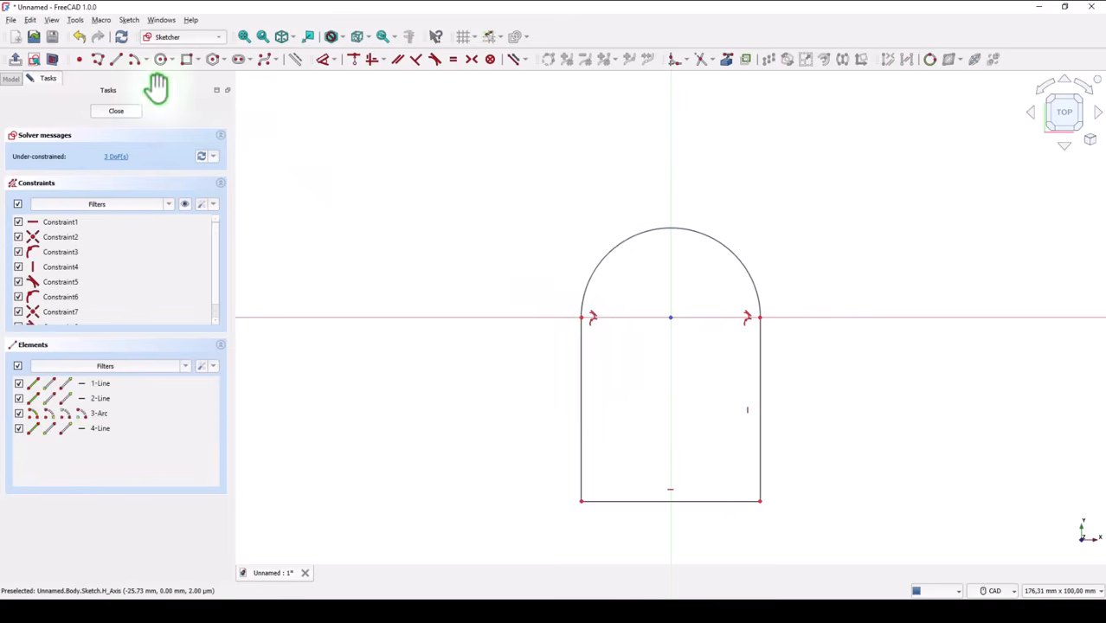
pyautogui.moveTo(744, 285)
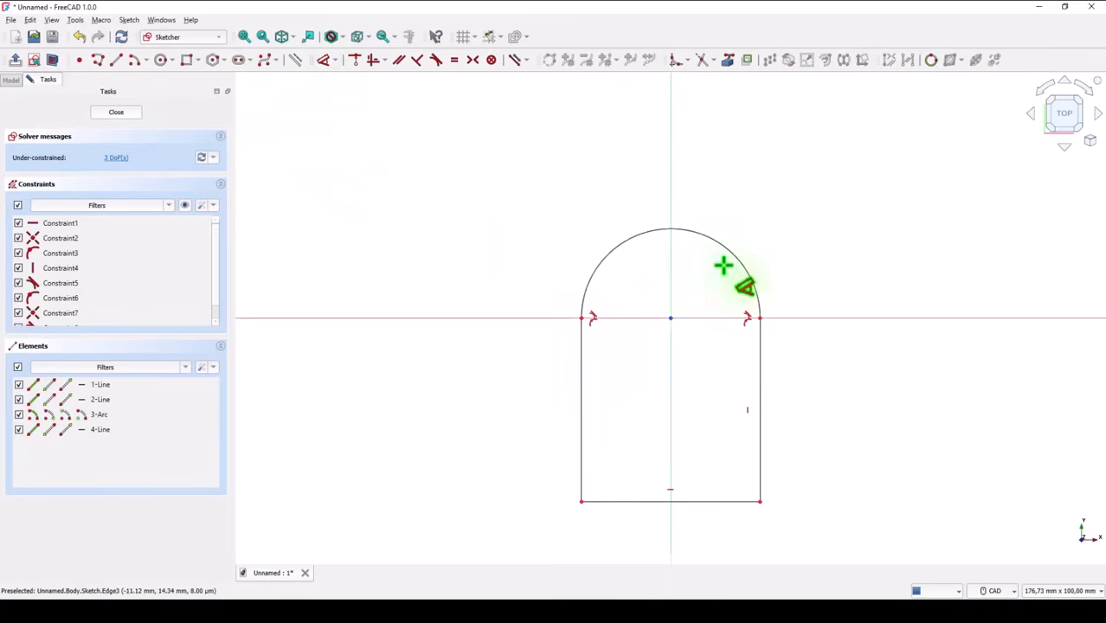
# Constrain the arc to R34 and the height to 80 mm, then pad the sketch
pyautogui.click(723, 265)
pyautogui.write('3')
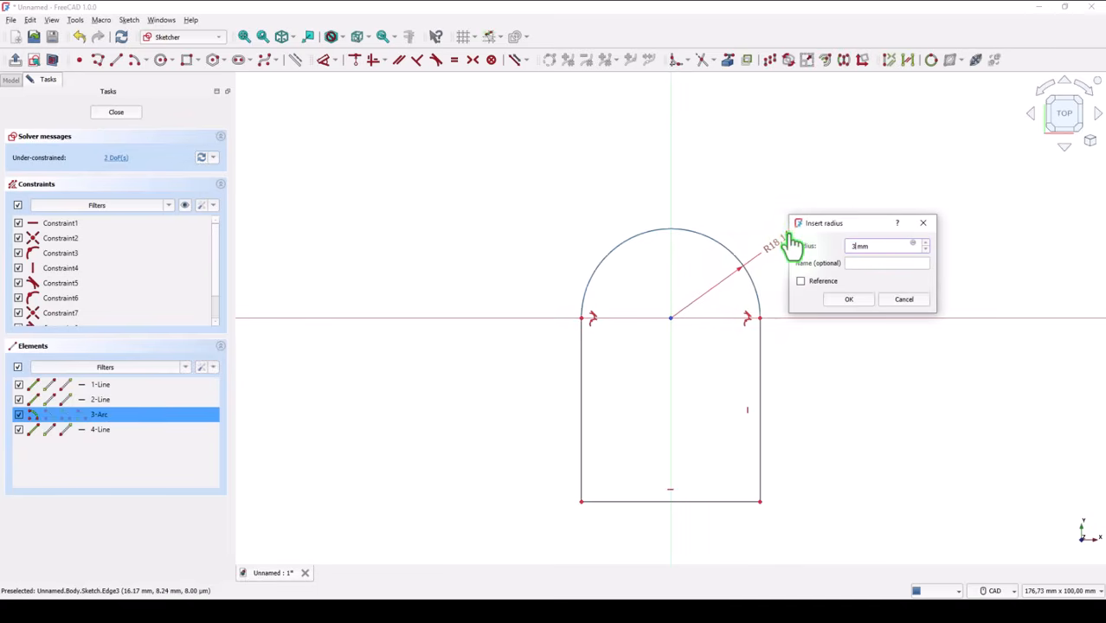
pyautogui.click(848, 299)
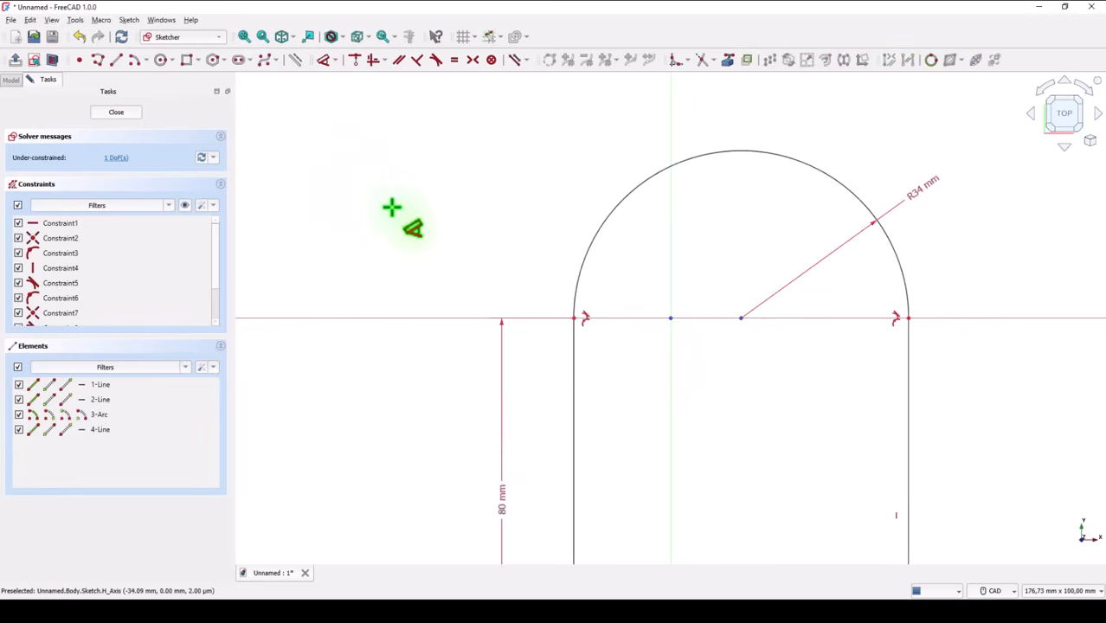
pyautogui.moveTo(344, 70)
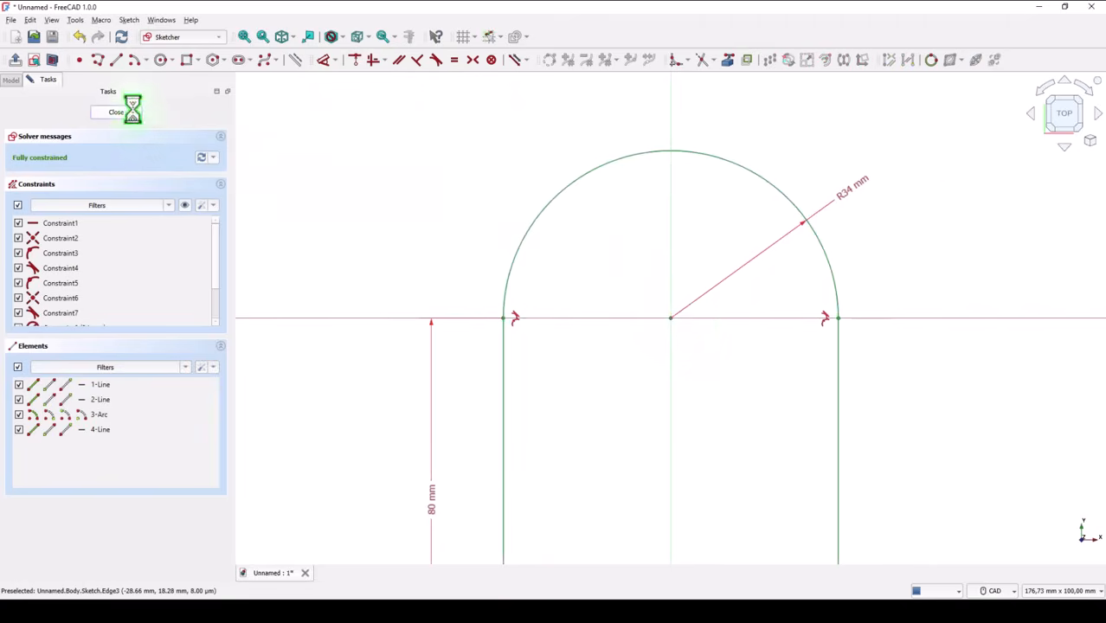
pyautogui.click(116, 112)
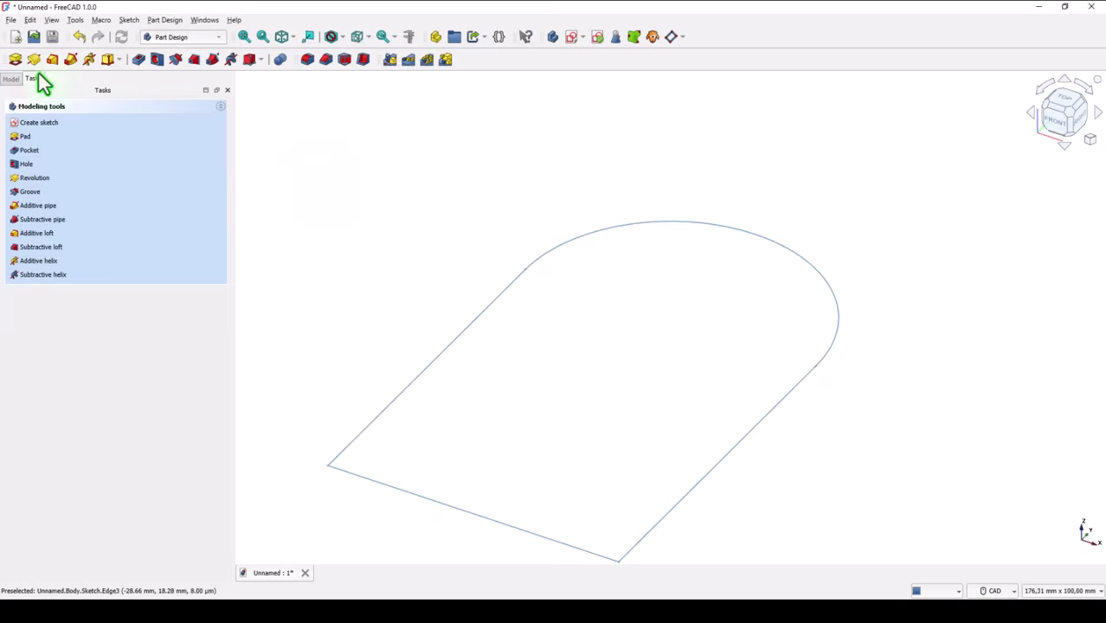
pyautogui.click(25, 136)
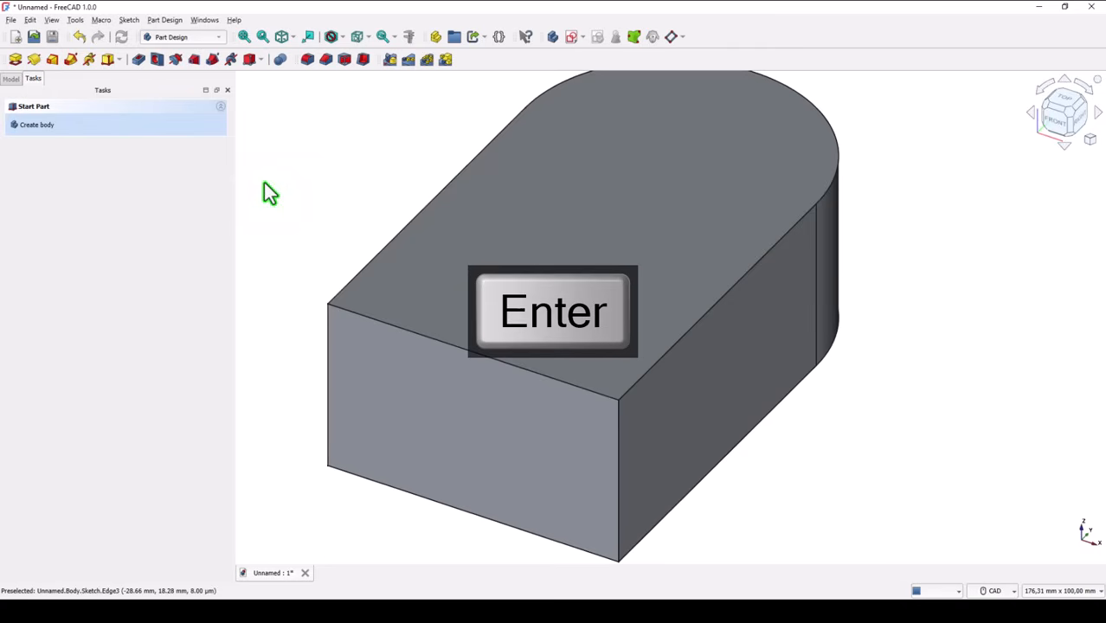
pyautogui.click(245, 37)
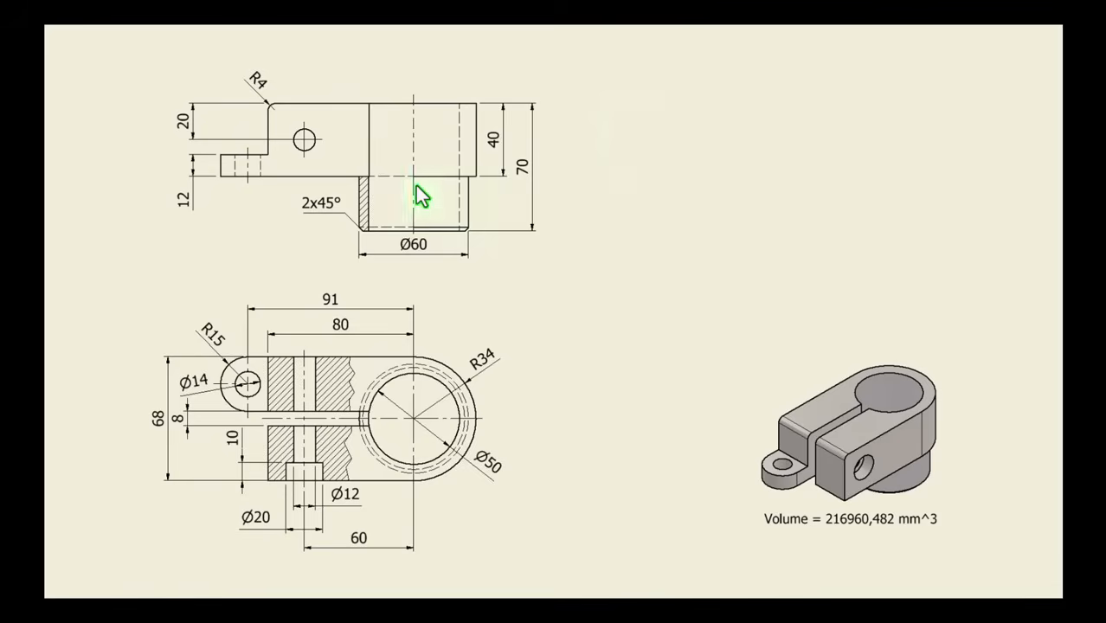
pyautogui.moveTo(473, 260)
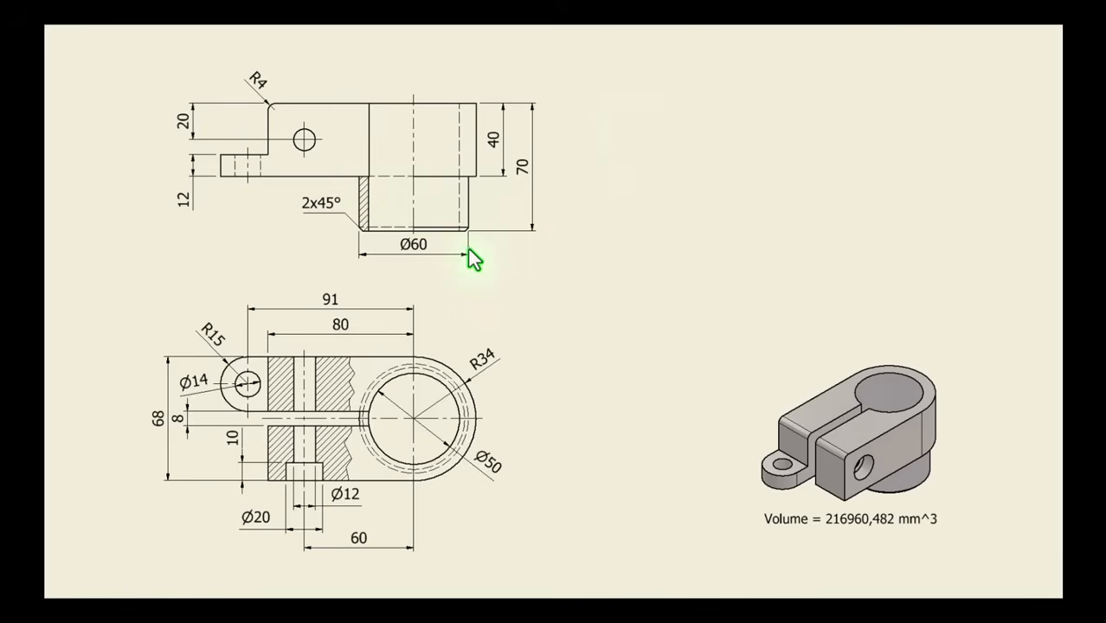
pyautogui.moveTo(525, 182)
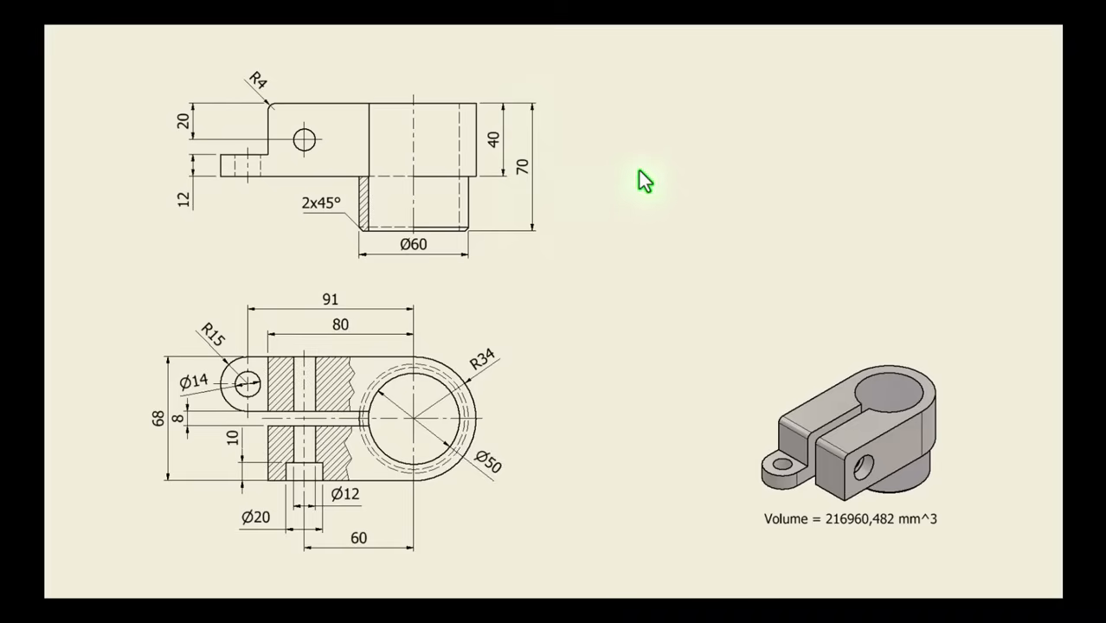
pyautogui.moveTo(682, 149)
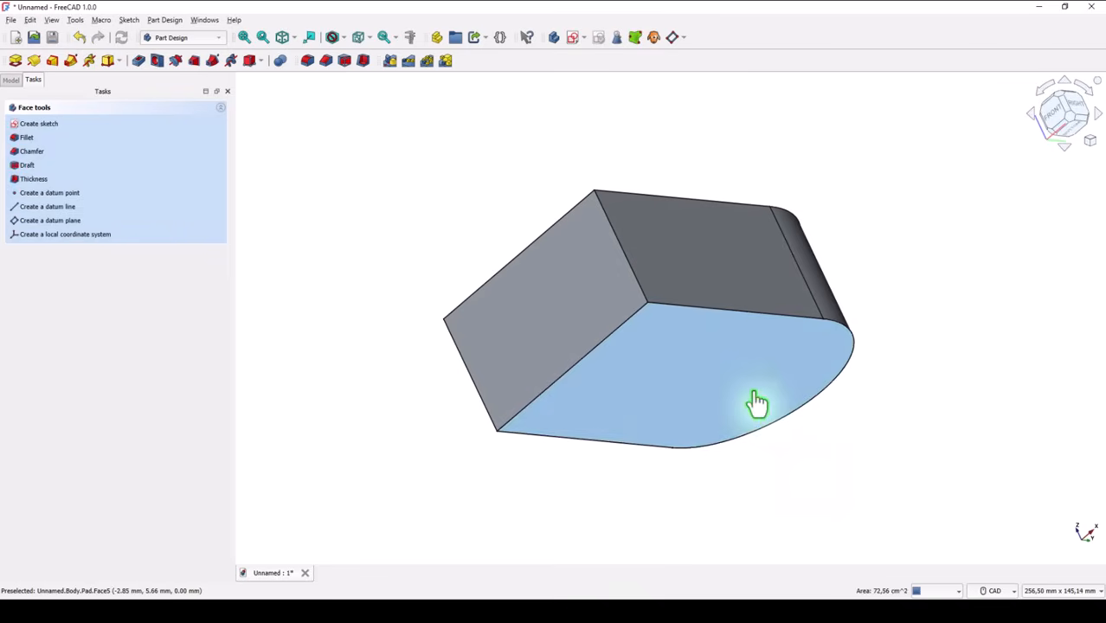
# Sketch a Ø60 circle at the origin on the underside and pad it 70 mm
pyautogui.click(39, 123)
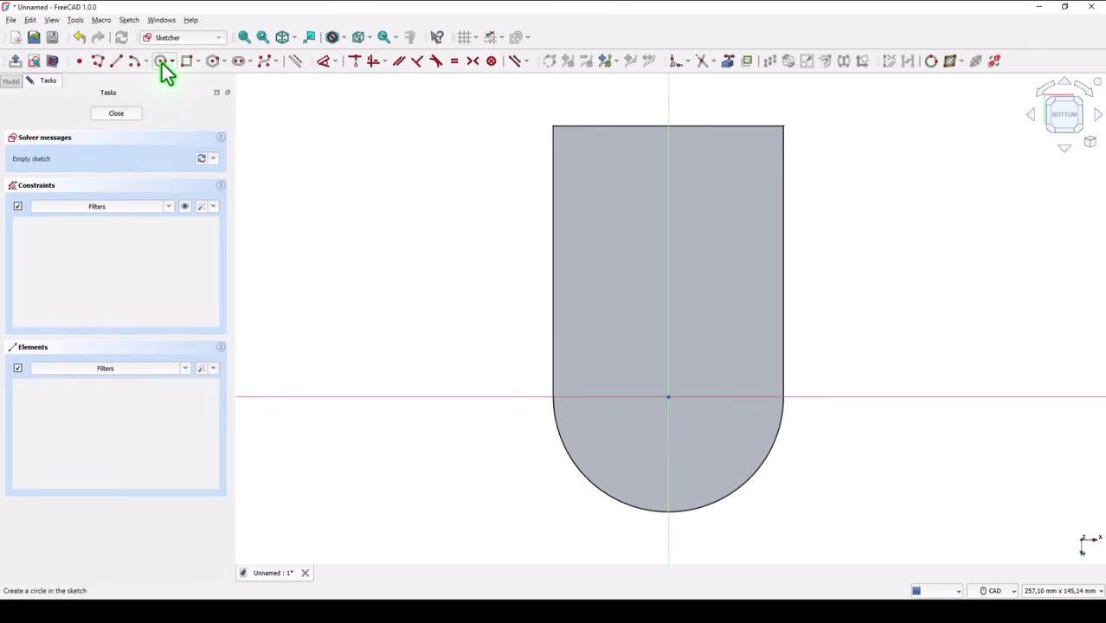
pyautogui.click(161, 60)
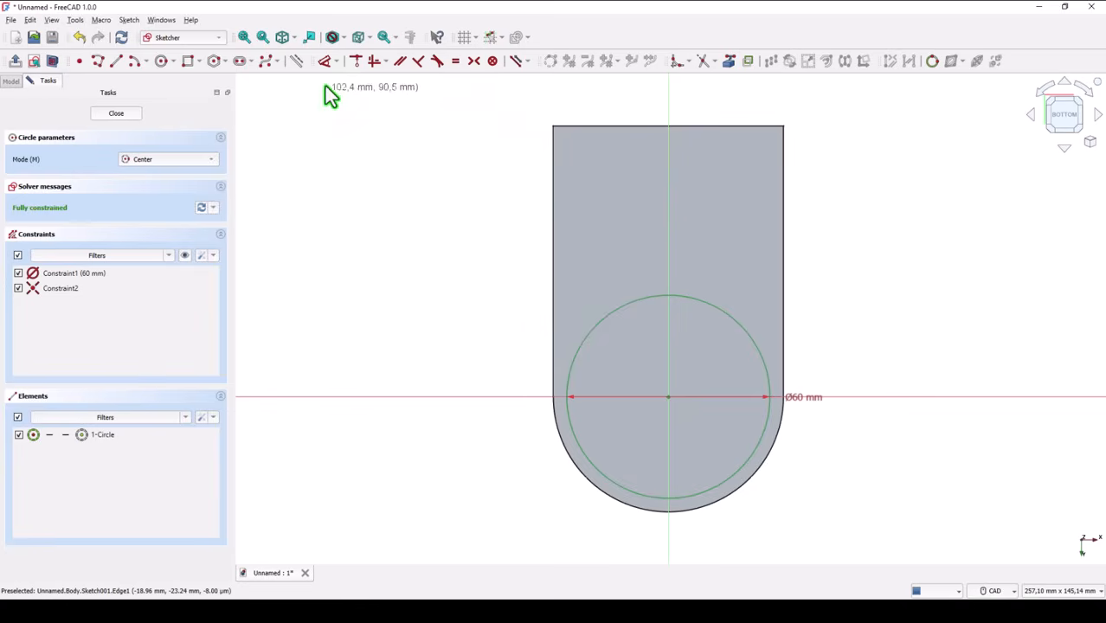
pyautogui.click(116, 113)
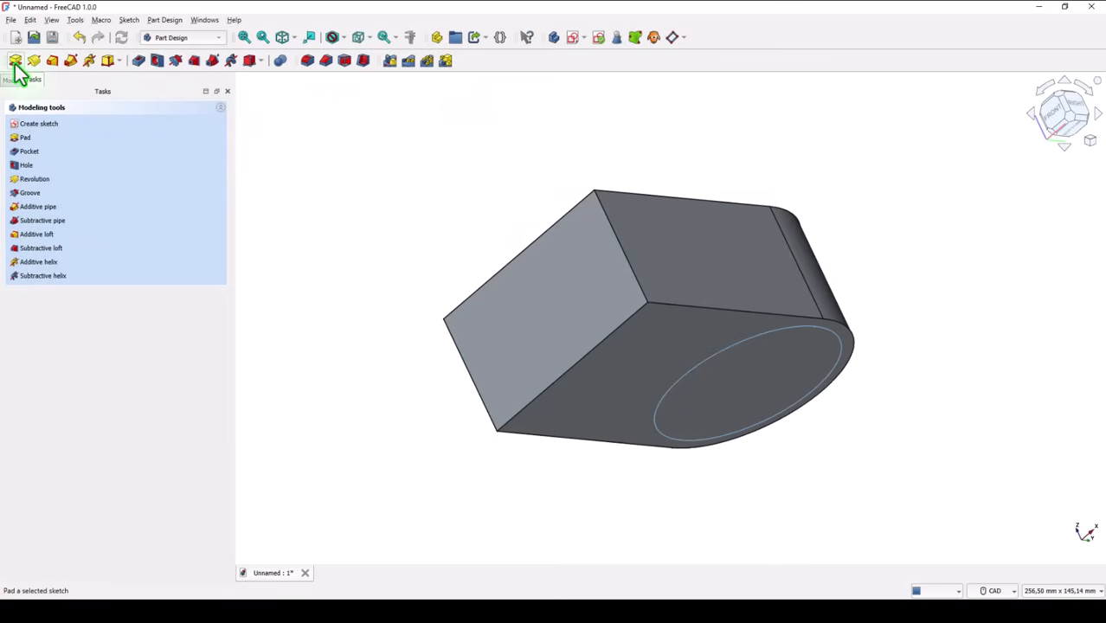
pyautogui.click(24, 59)
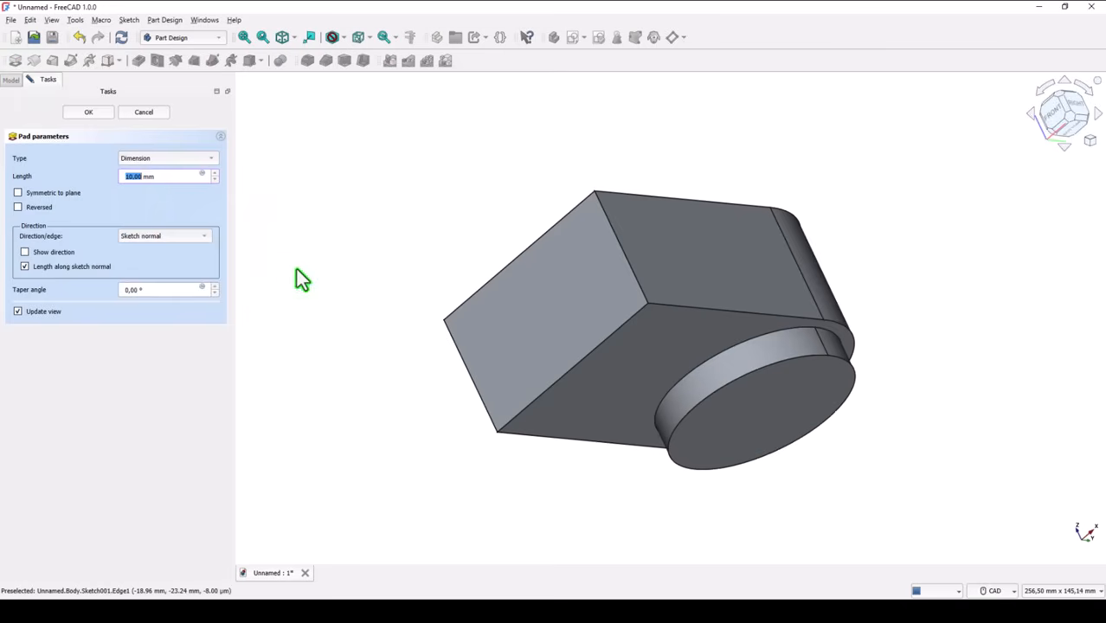
pyautogui.write('70')
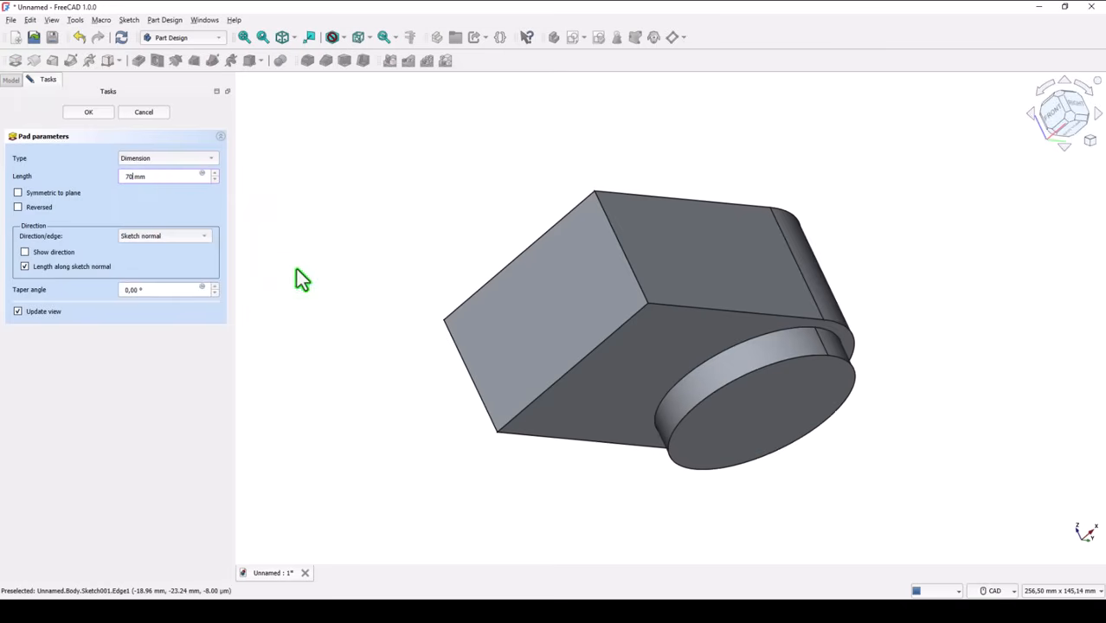
pyautogui.write('-40')
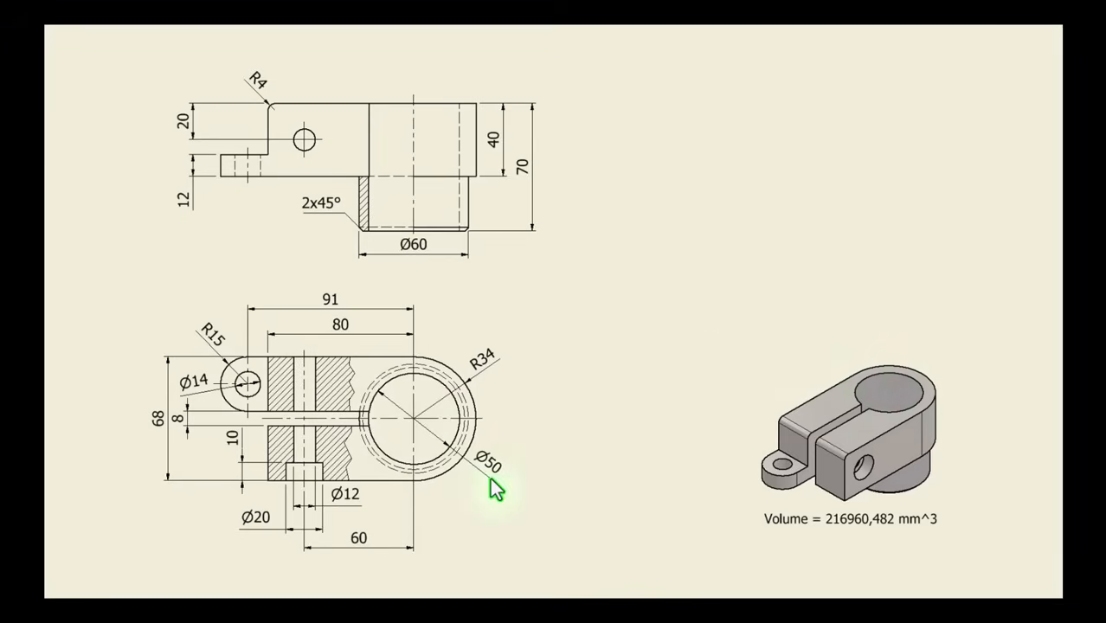
pyautogui.moveTo(492, 463)
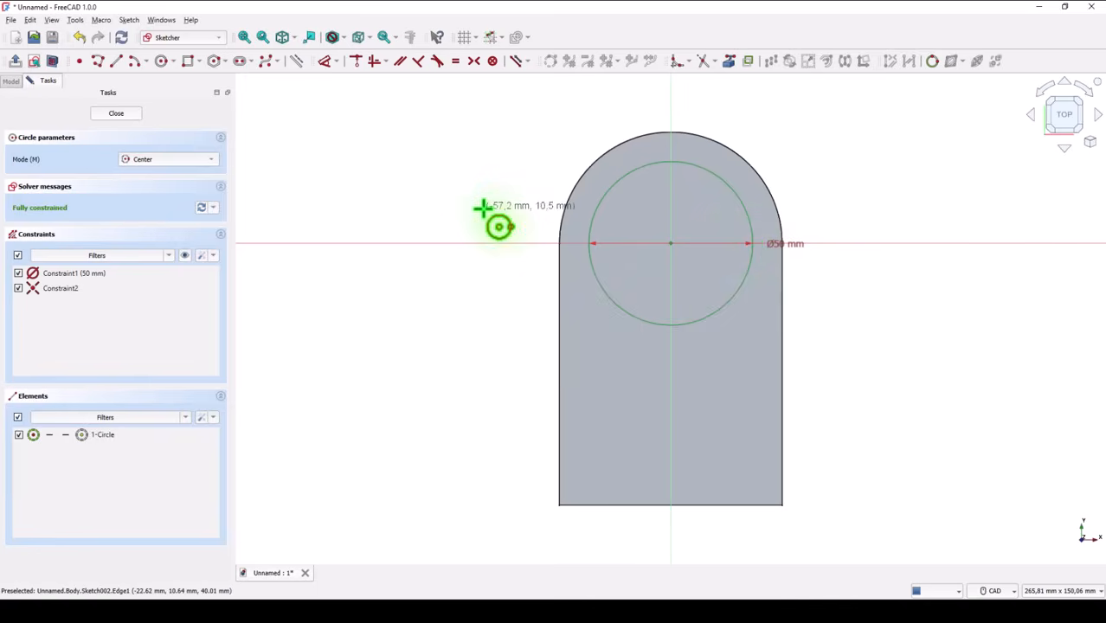
pyautogui.moveTo(130, 121)
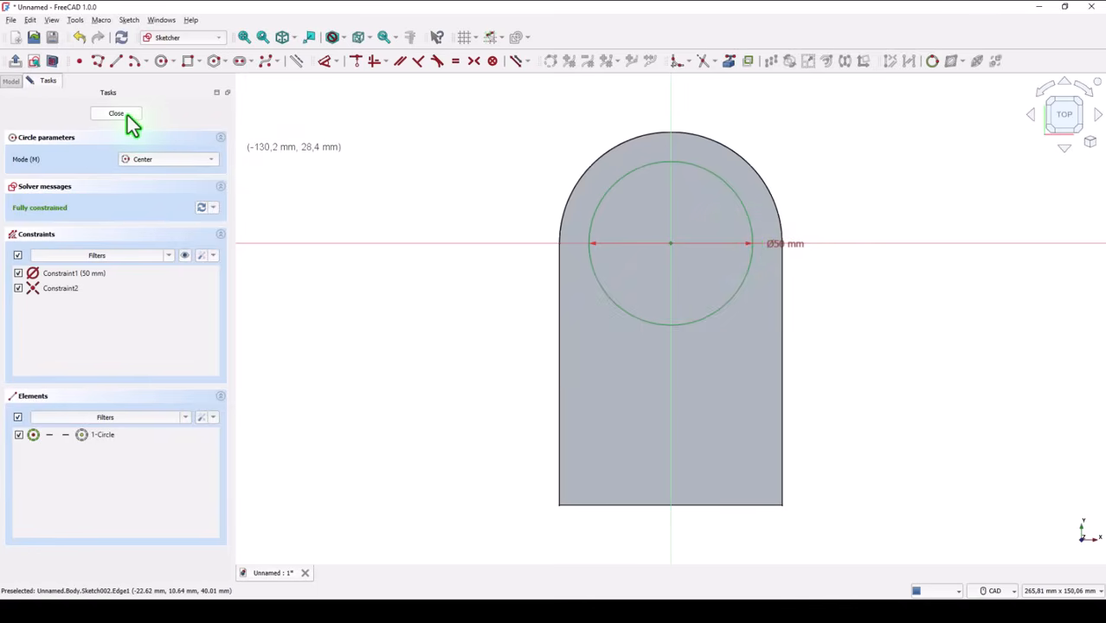
# Turn the circle sketch into a Ø50 hole with Through all depth
pyautogui.click(116, 114)
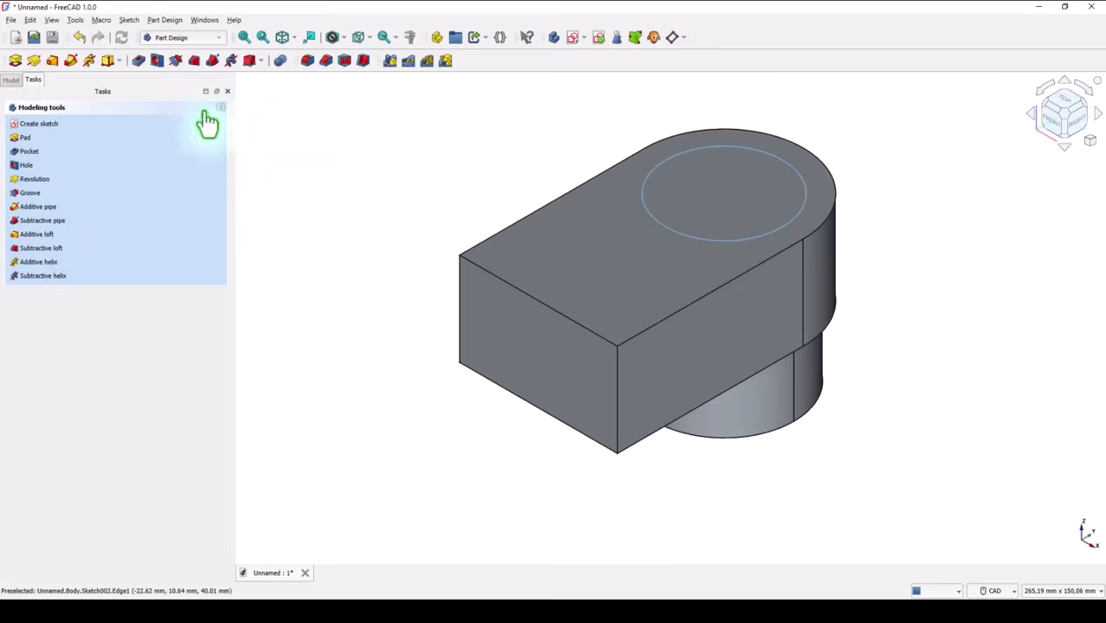
pyautogui.click(26, 164)
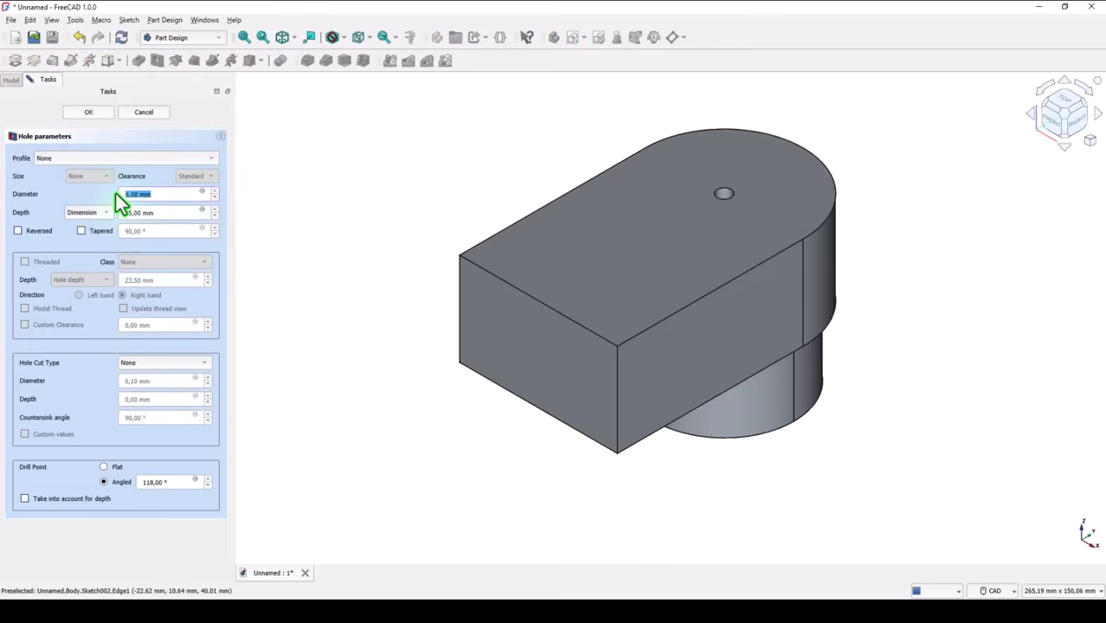
pyautogui.write('50')
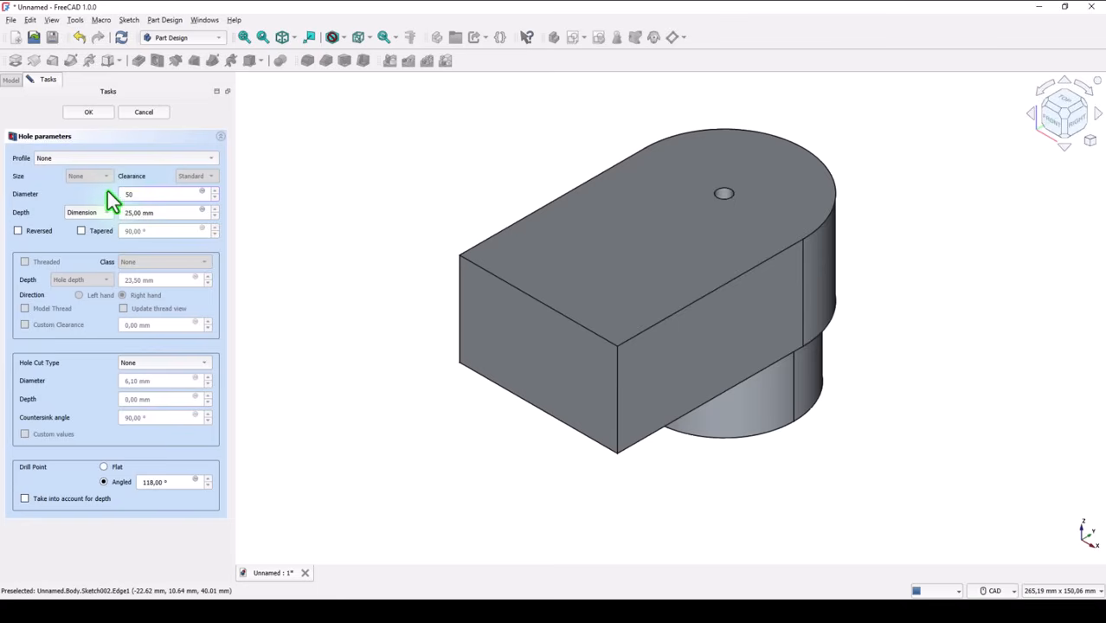
pyautogui.click(81, 212)
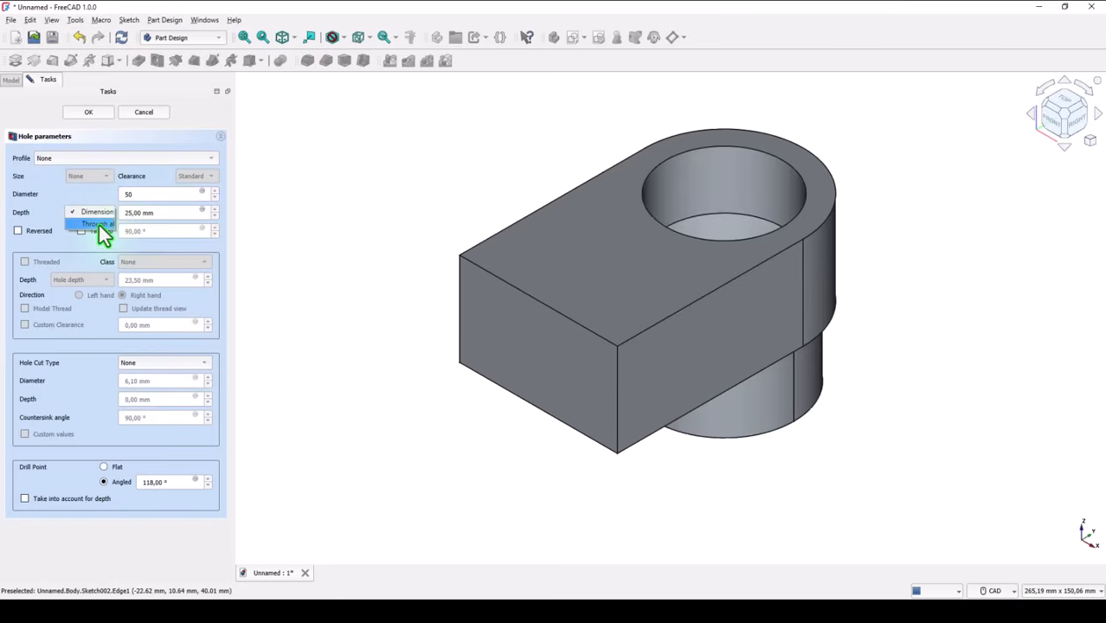
pyautogui.click(96, 223)
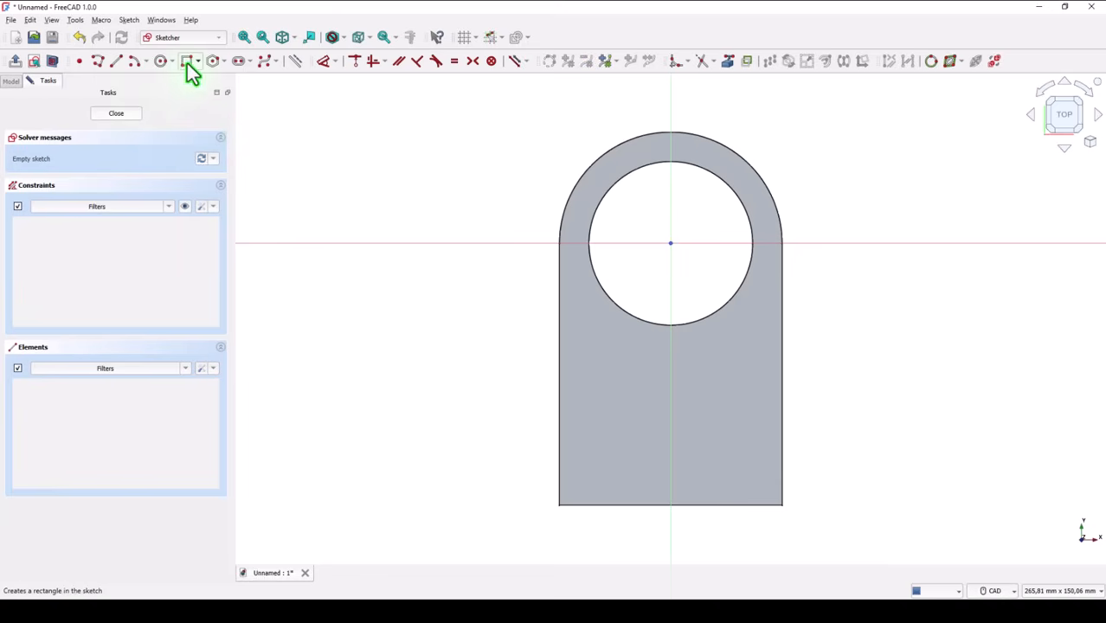
# Draw the slot rectangle with a symmetric constraint and 8 mm width, then close the sketch
pyautogui.click(188, 61)
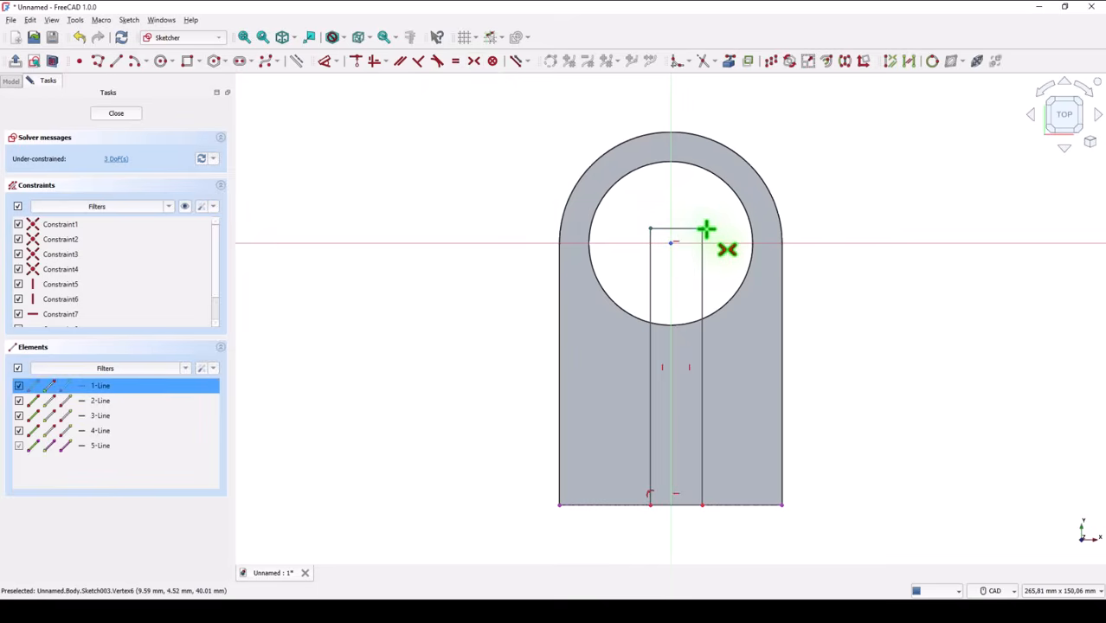
pyautogui.click(100, 415)
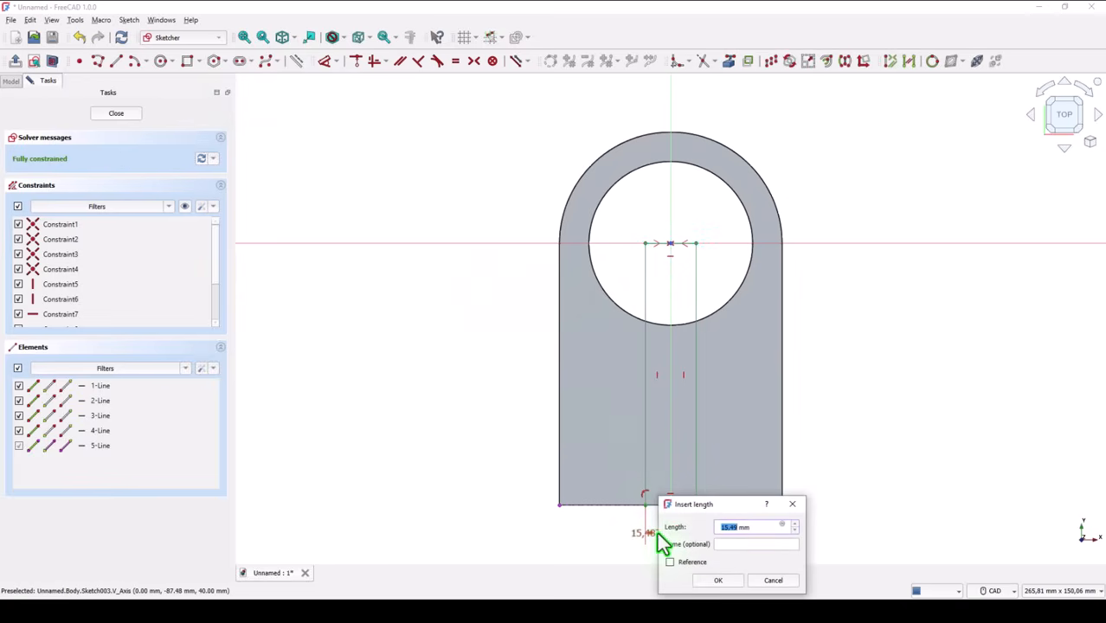
pyautogui.click(718, 579)
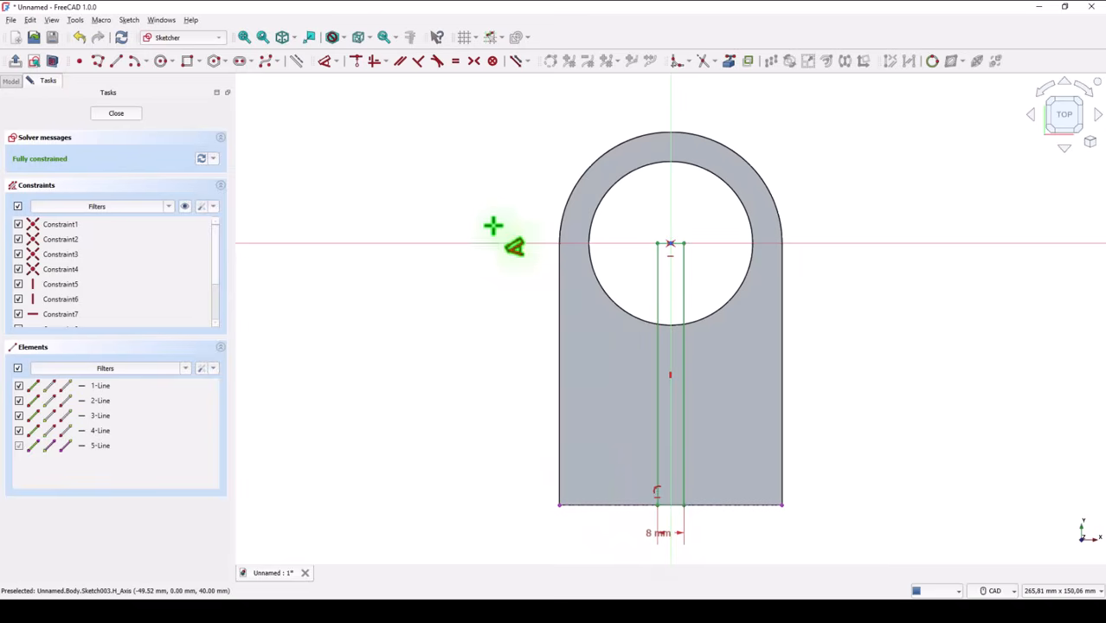
pyautogui.click(115, 112)
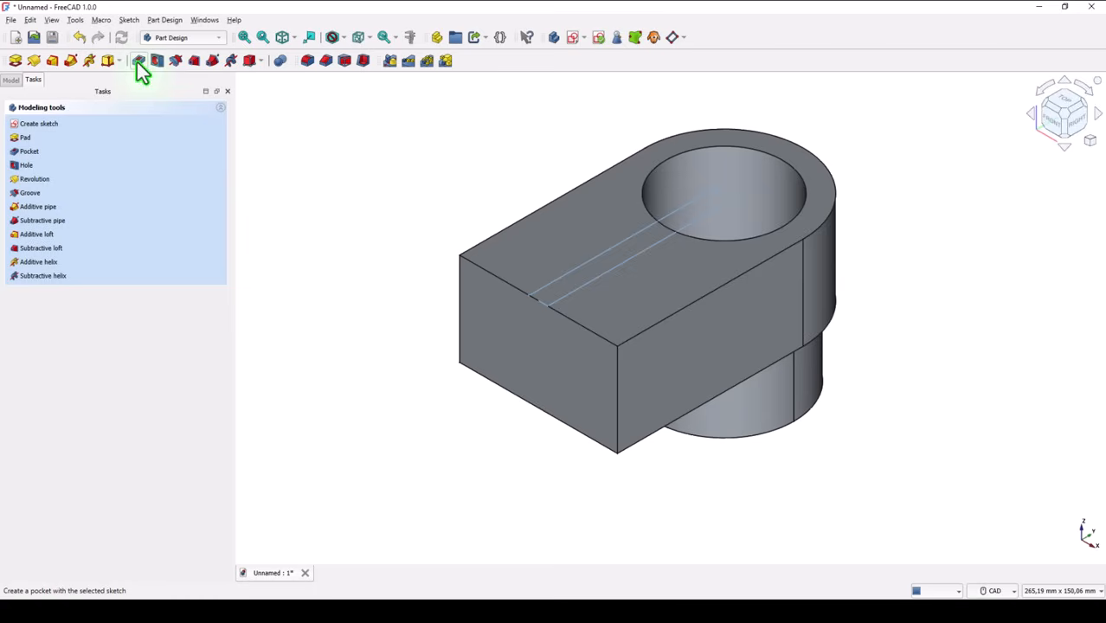
# Pocket the slot sketch with type To first
pyautogui.click(138, 60)
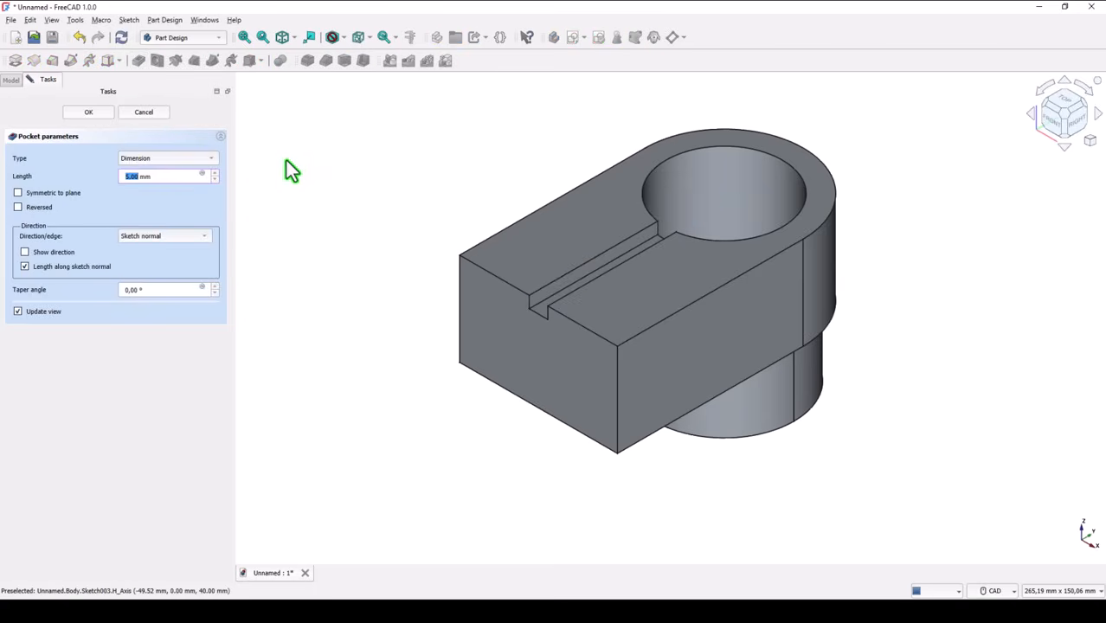
pyautogui.click(165, 157)
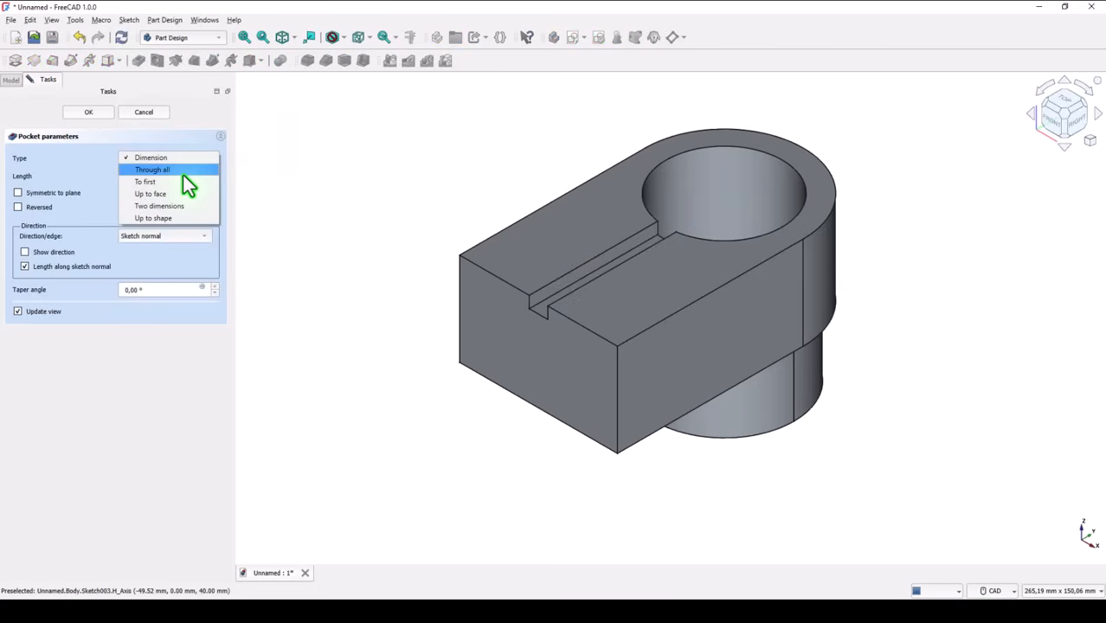
pyautogui.click(145, 181)
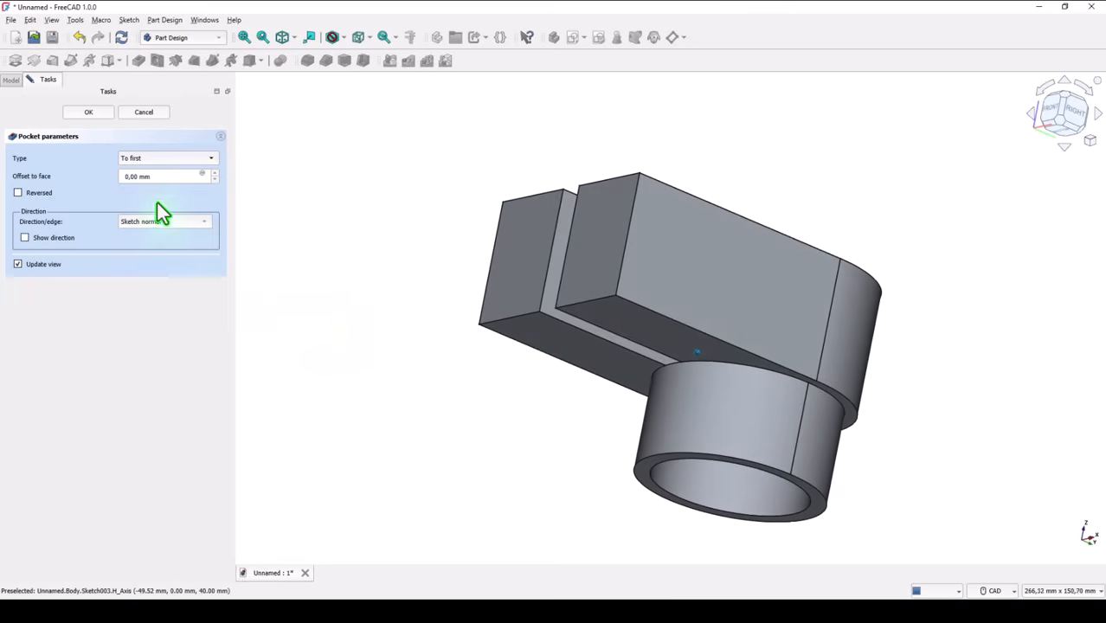
pyautogui.click(88, 112)
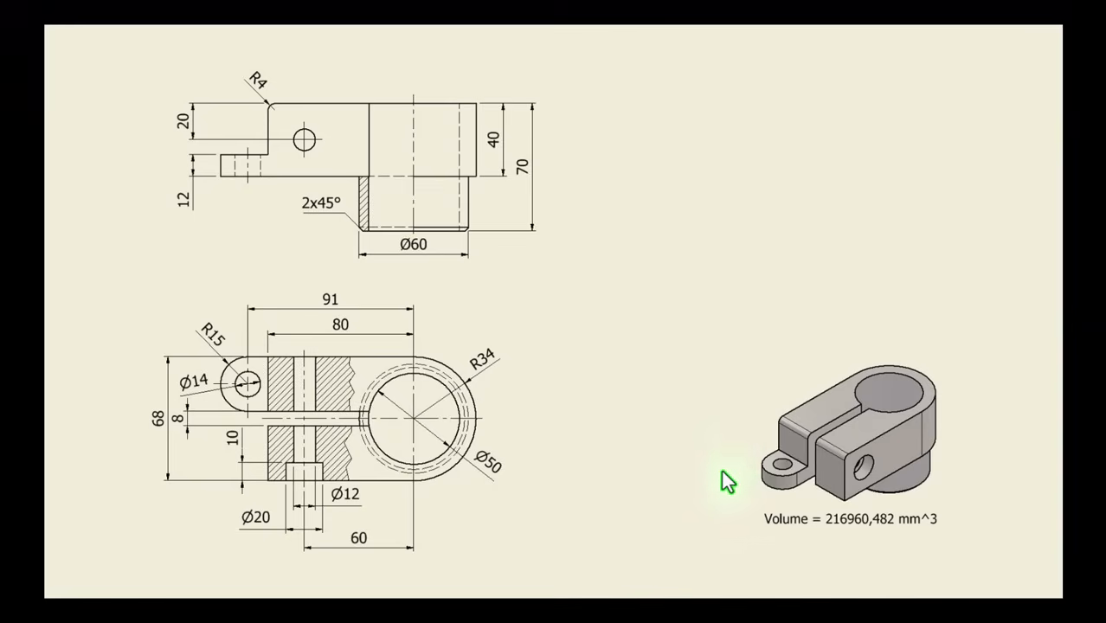
pyautogui.moveTo(274, 331)
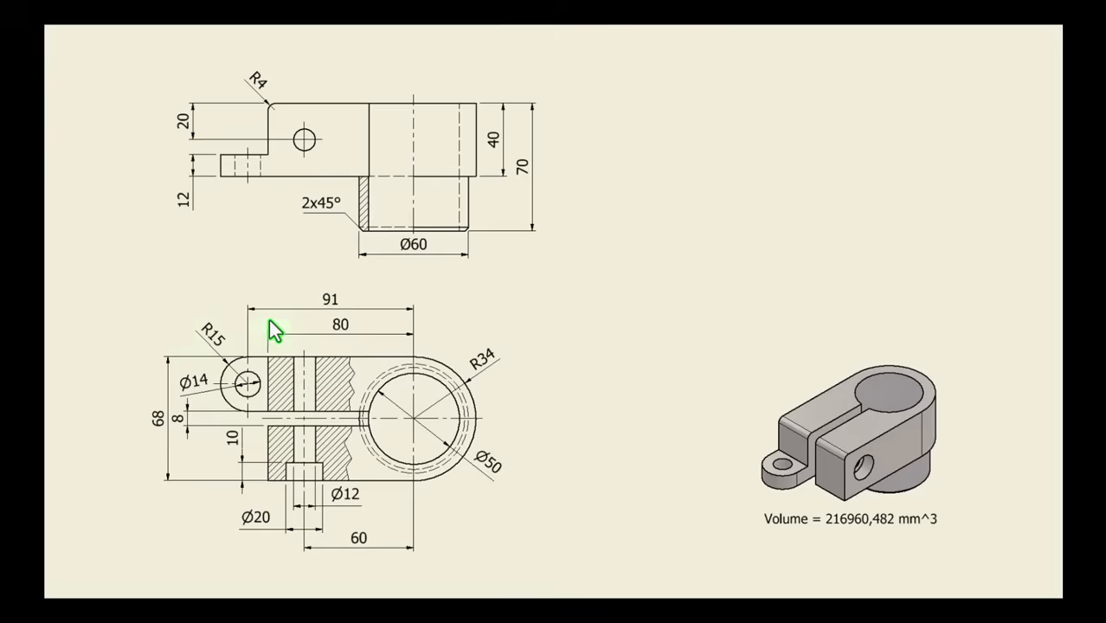
pyautogui.moveTo(216, 351)
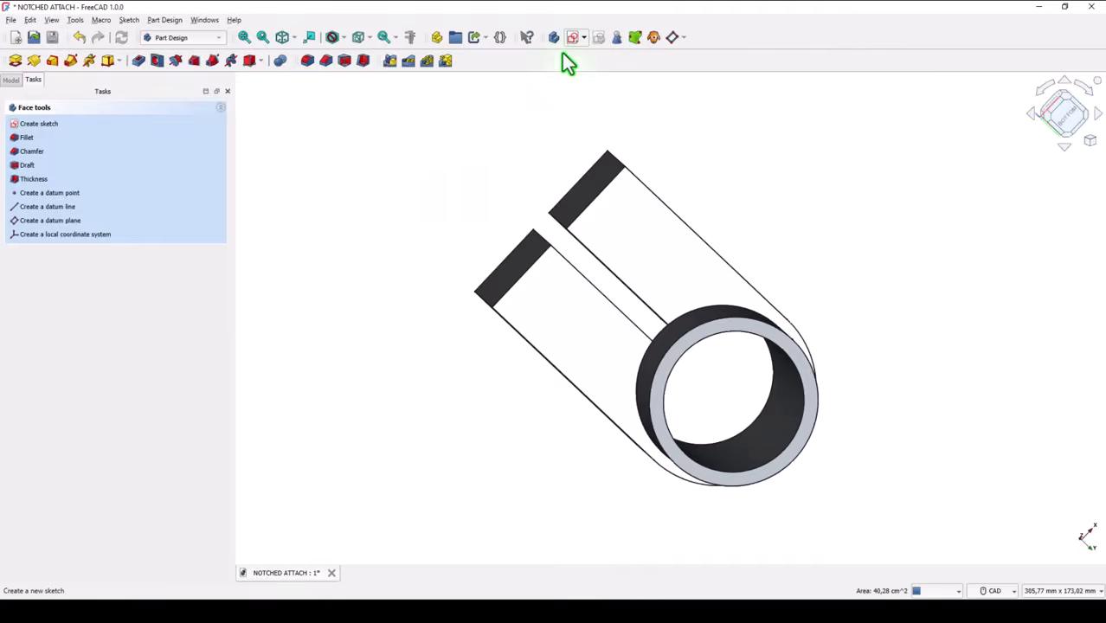
# Sketch the arc-capped tab on the bottom face, with its arc centre 91 mm from the ring
pyautogui.click(38, 123)
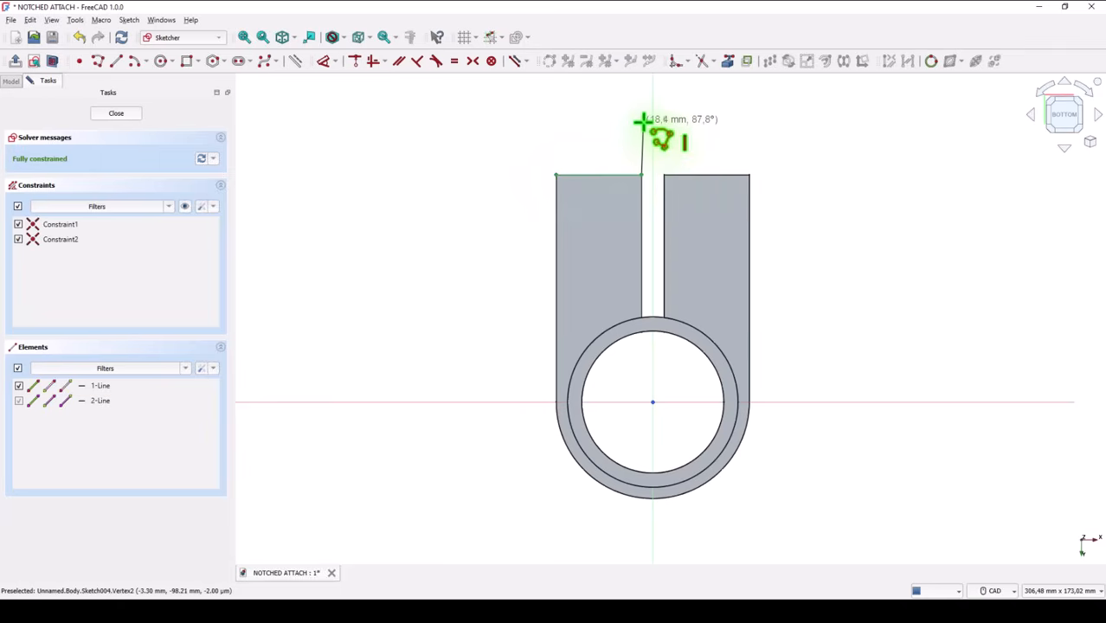
pyautogui.moveTo(645, 119)
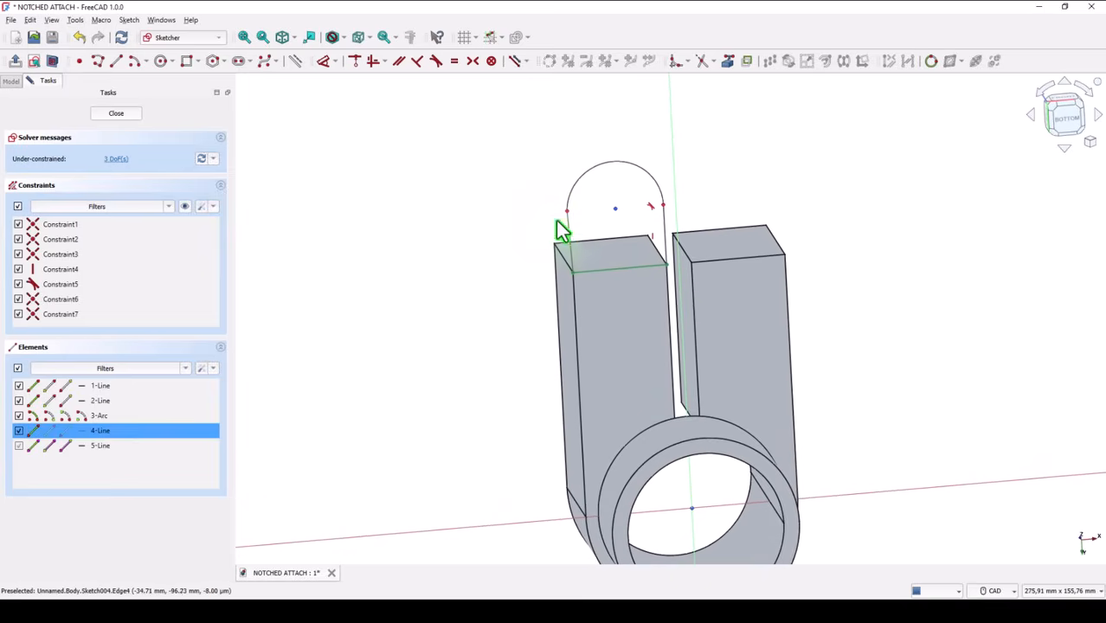
pyautogui.moveTo(372, 70)
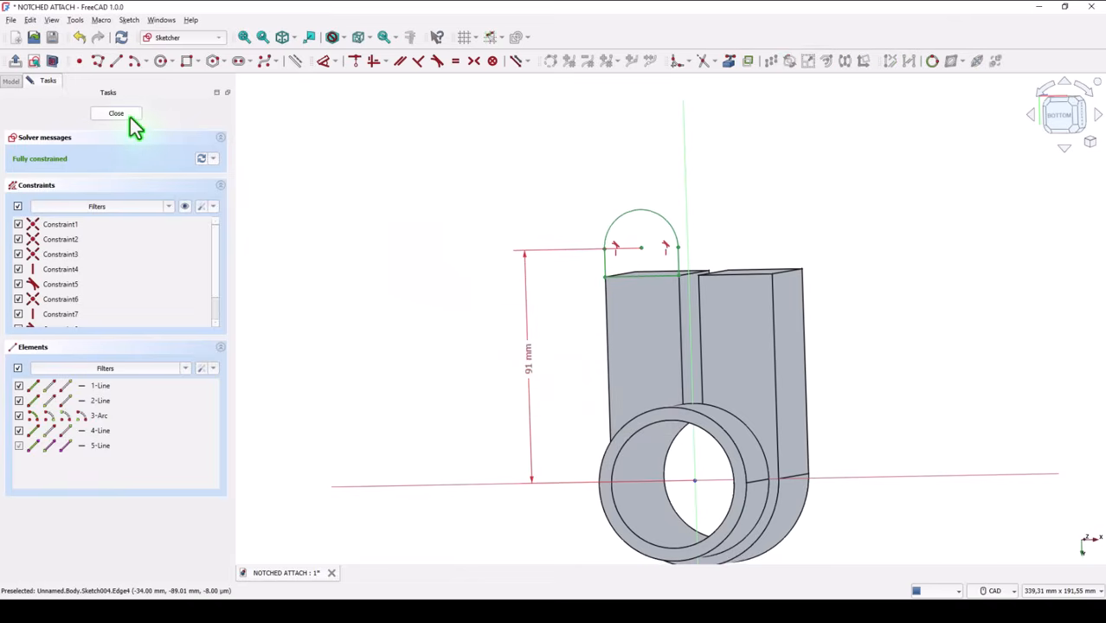
pyautogui.click(116, 113)
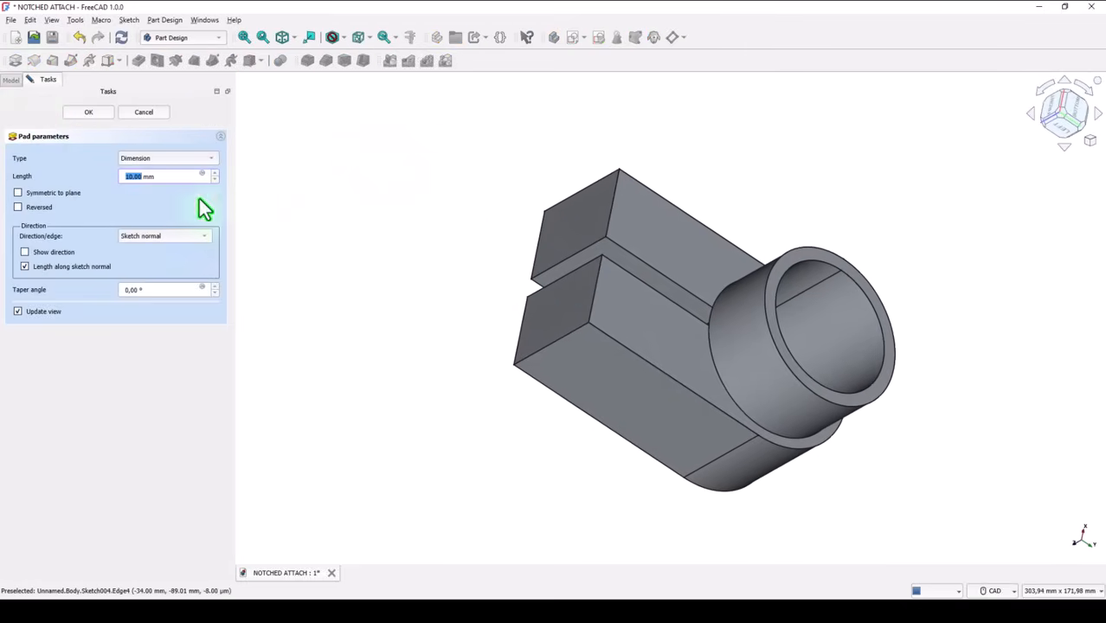
# Pad the tab sketch with Reversed ticked and a 12 mm length
pyautogui.click(18, 207)
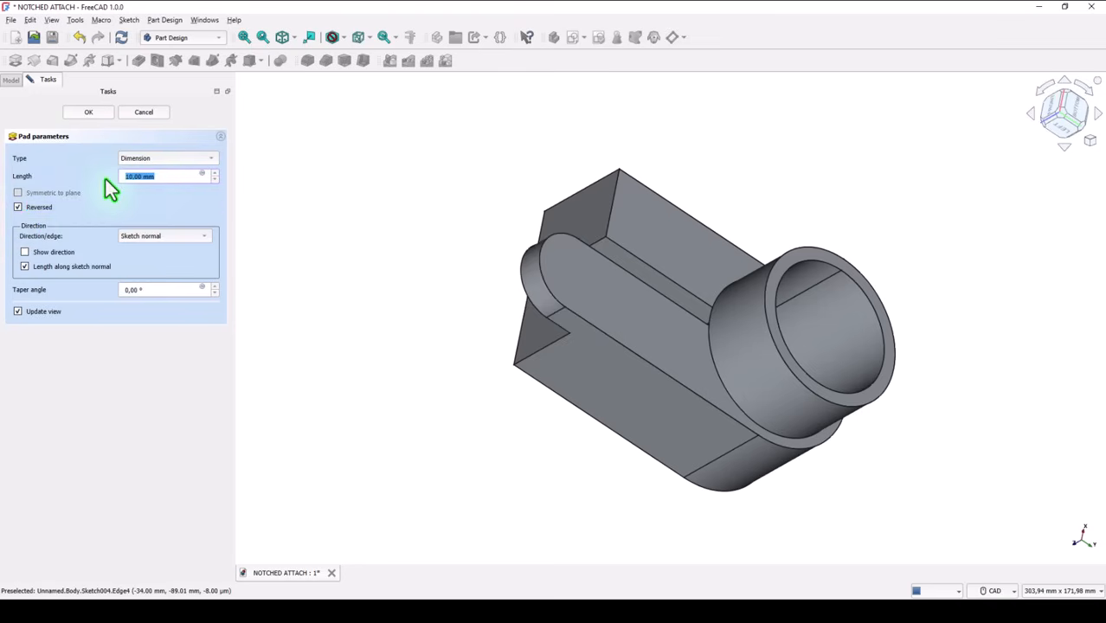
pyautogui.write('12')
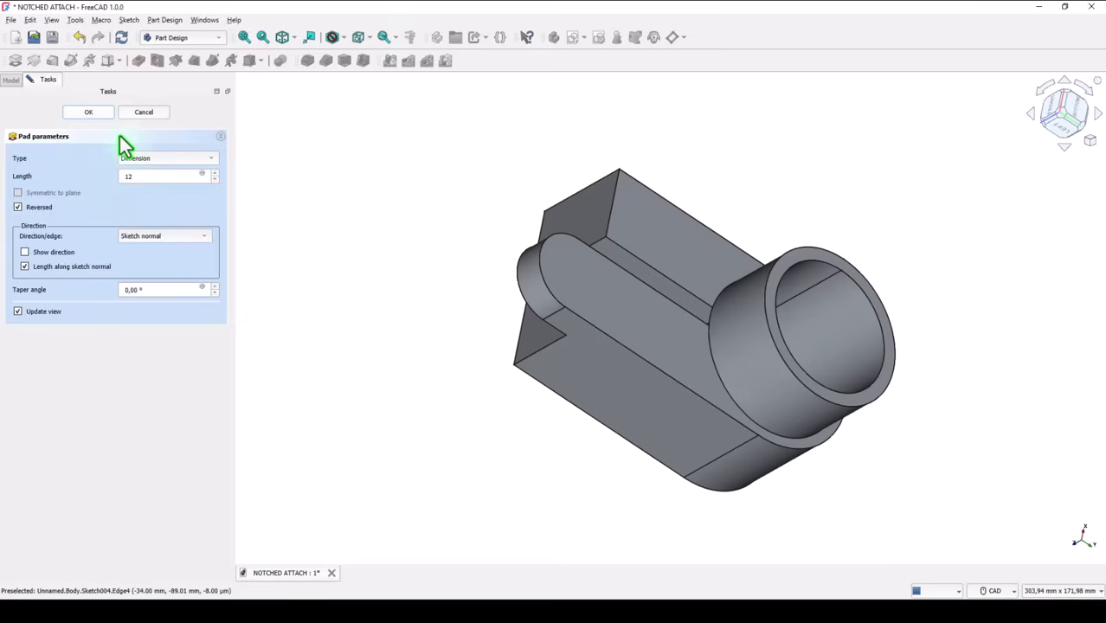
pyautogui.click(87, 111)
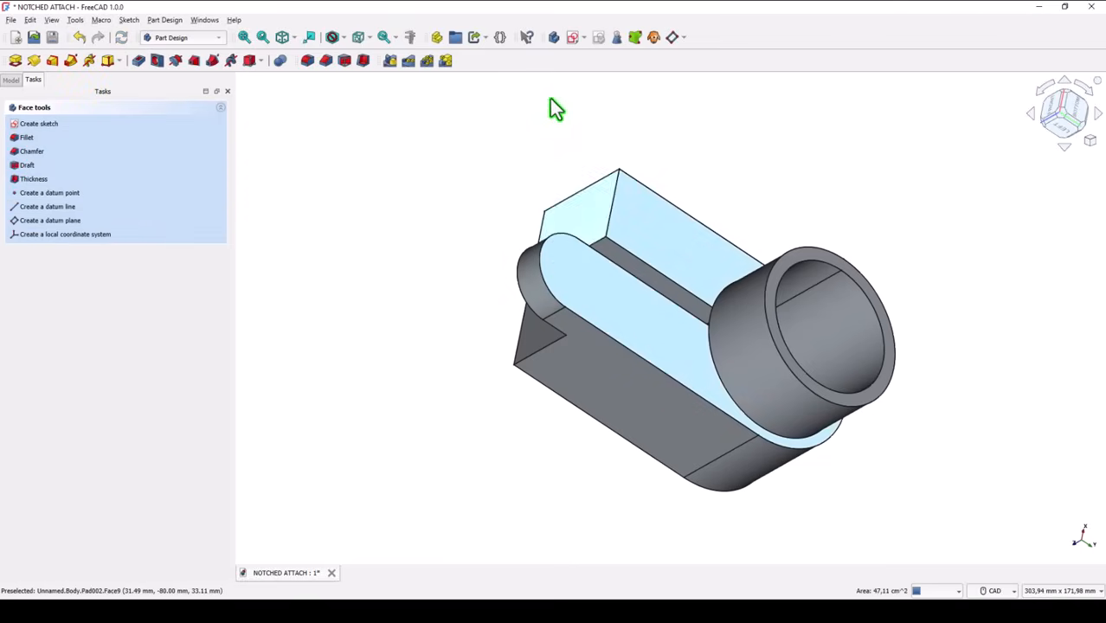
# Sketch a circle on the tab and make it a Ø14 Through all hole
pyautogui.click(38, 123)
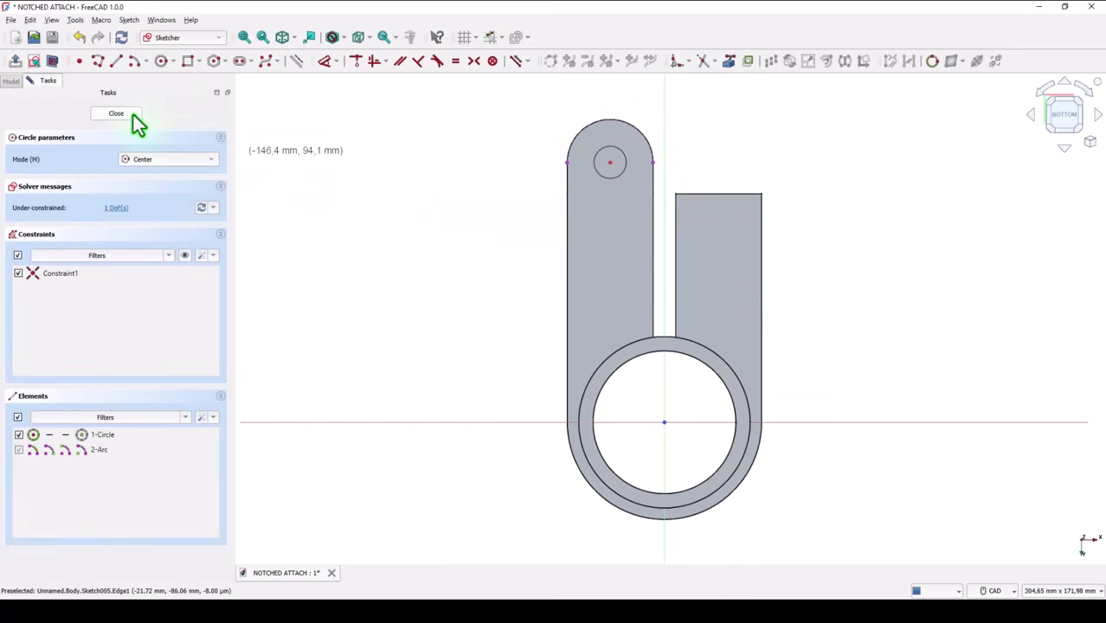
pyautogui.click(116, 113)
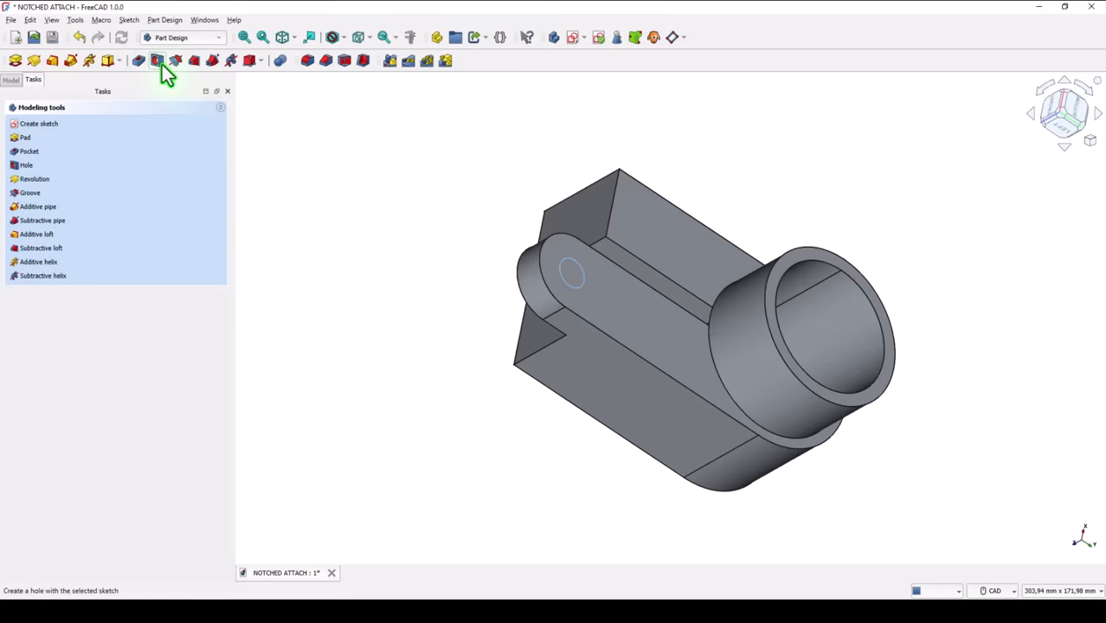
pyautogui.click(157, 60)
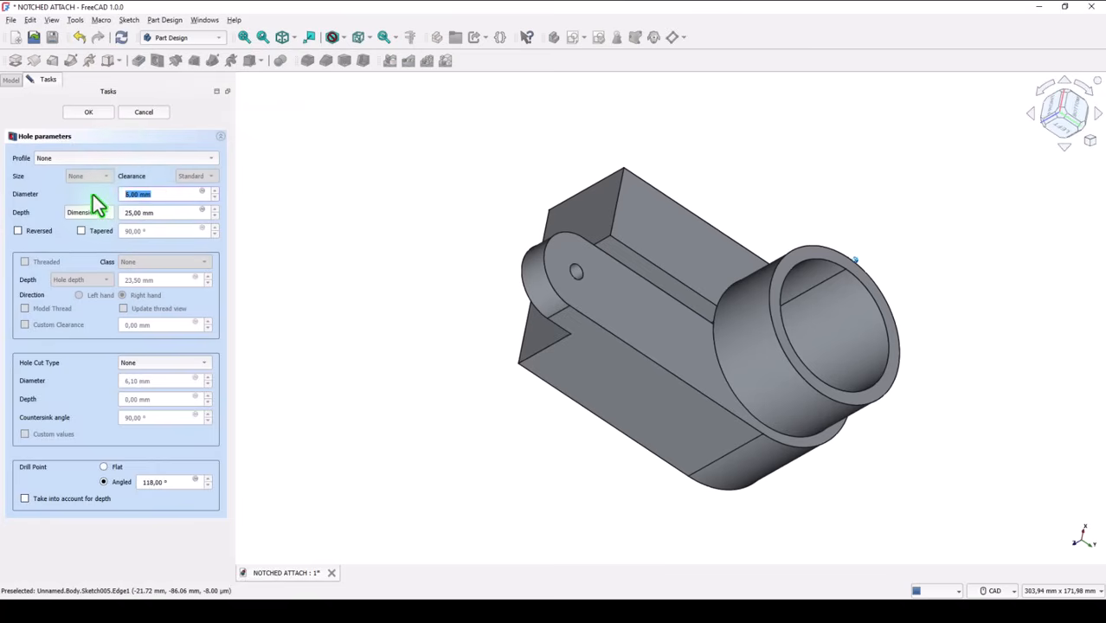
pyautogui.write('14')
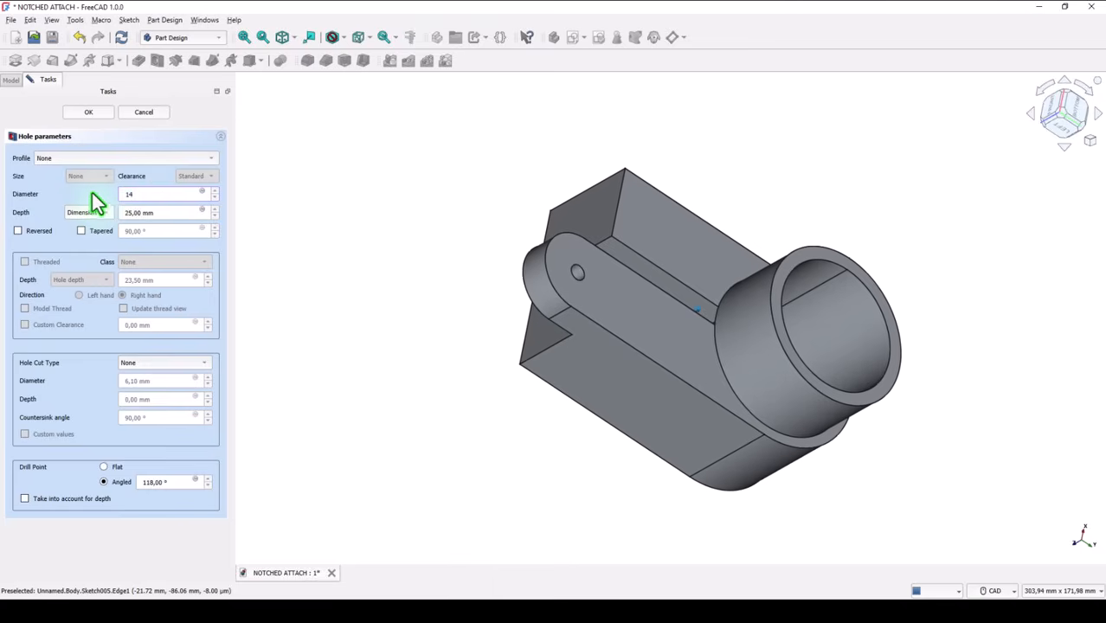
pyautogui.click(81, 212)
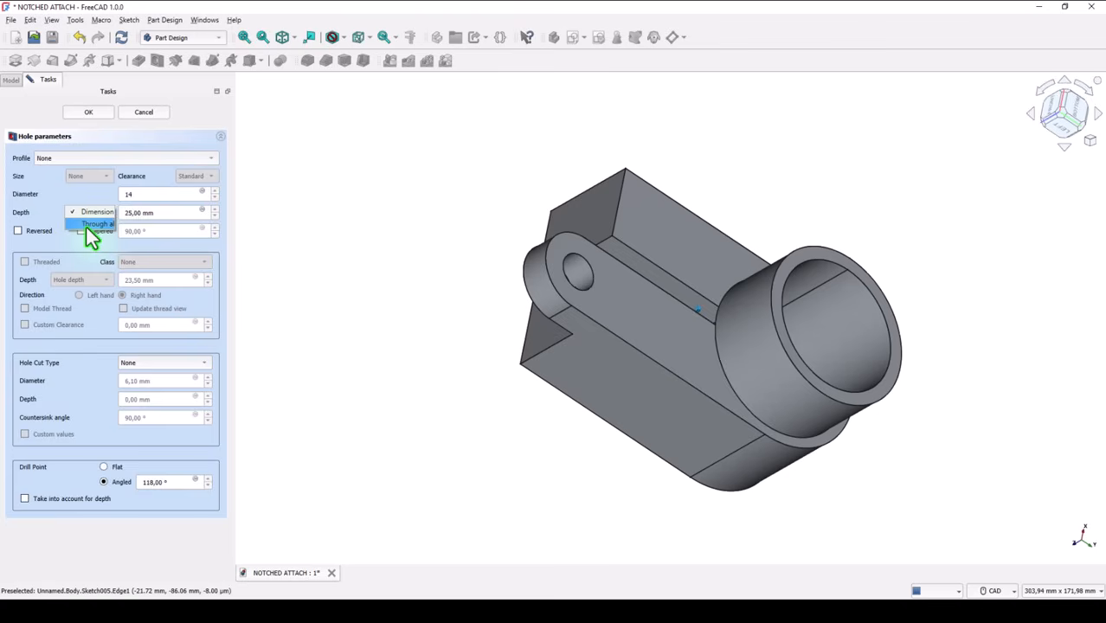
pyautogui.click(98, 224)
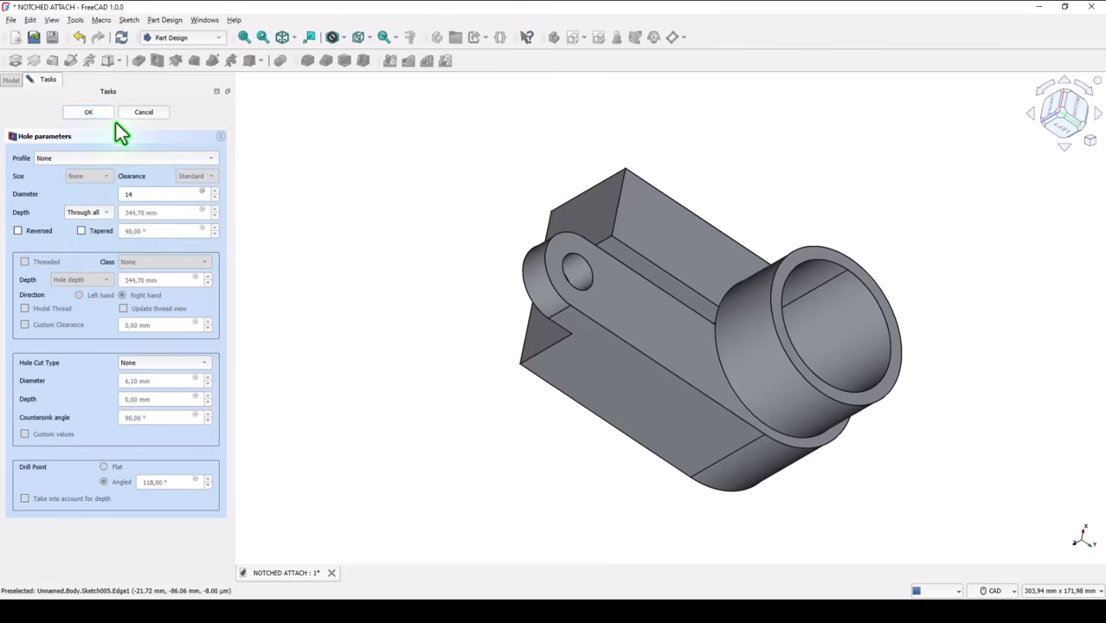
pyautogui.click(87, 111)
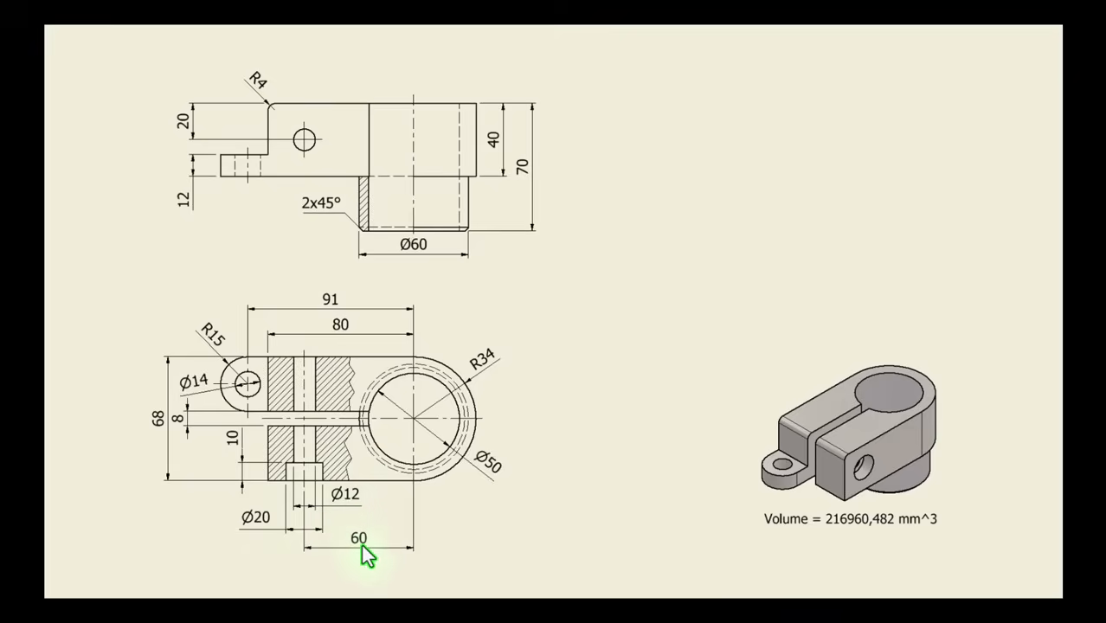
pyautogui.moveTo(264, 484)
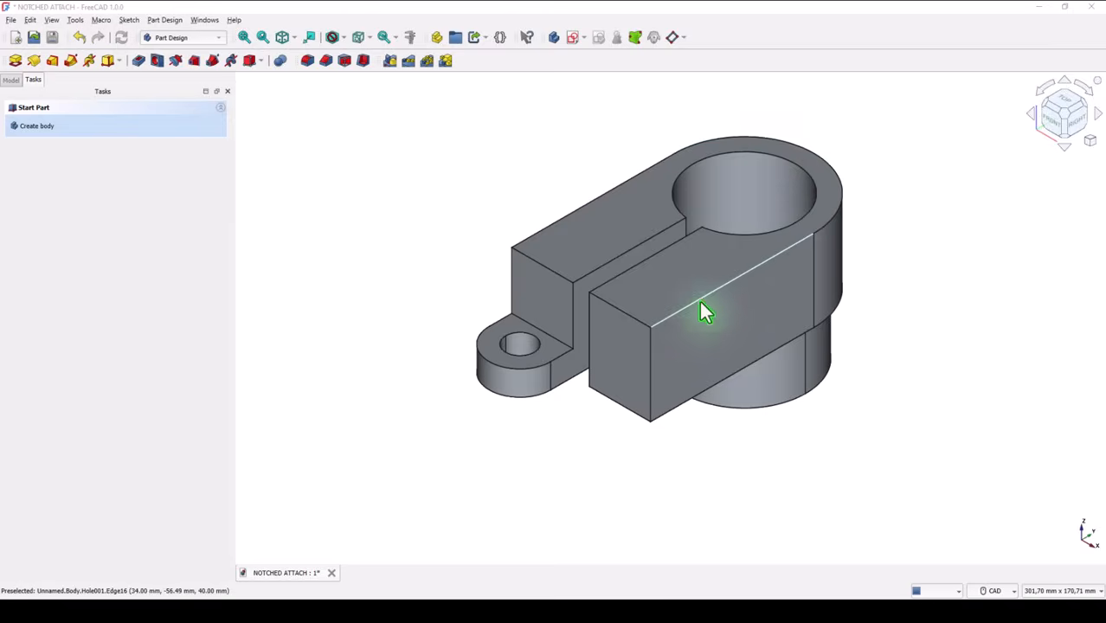
# Start a sketch on the prong's side face and draw the hole circle
pyautogui.click(700, 312)
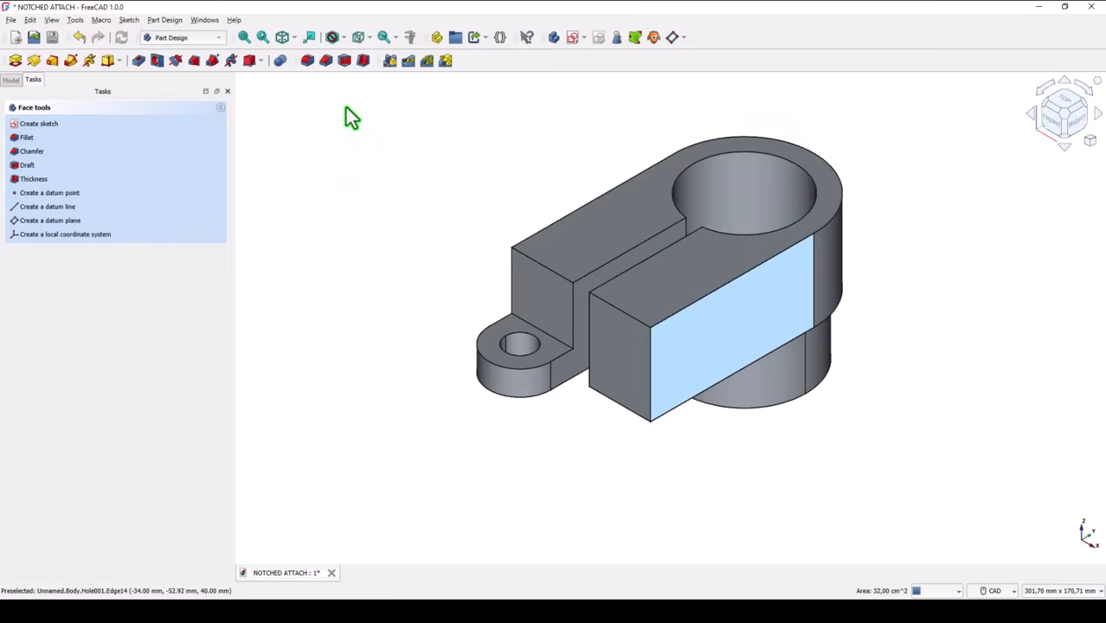
pyautogui.click(38, 123)
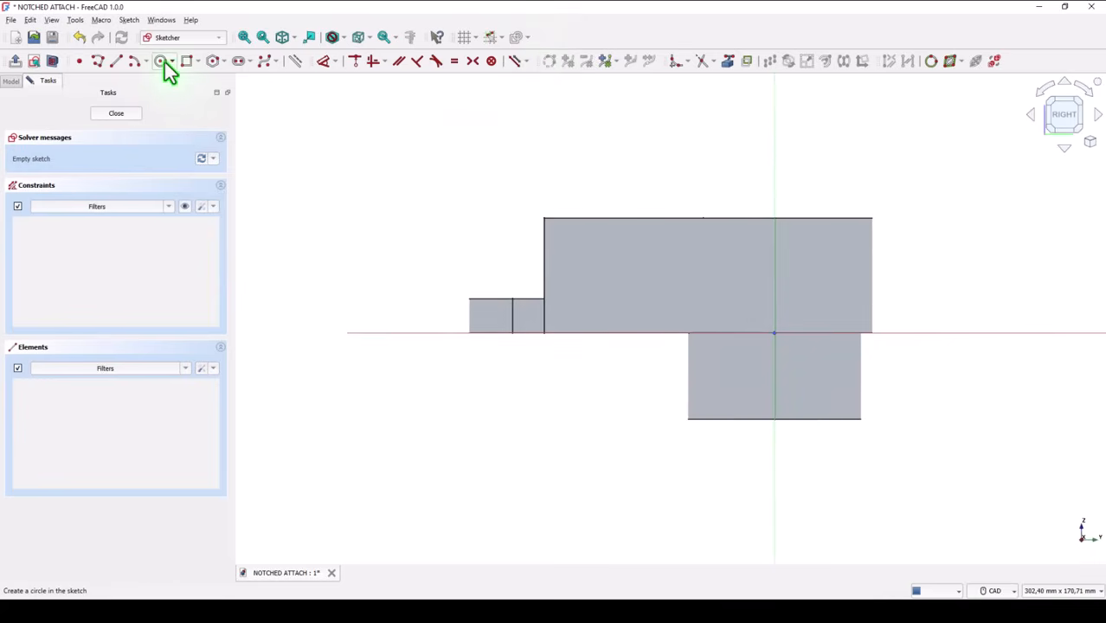
pyautogui.click(161, 61)
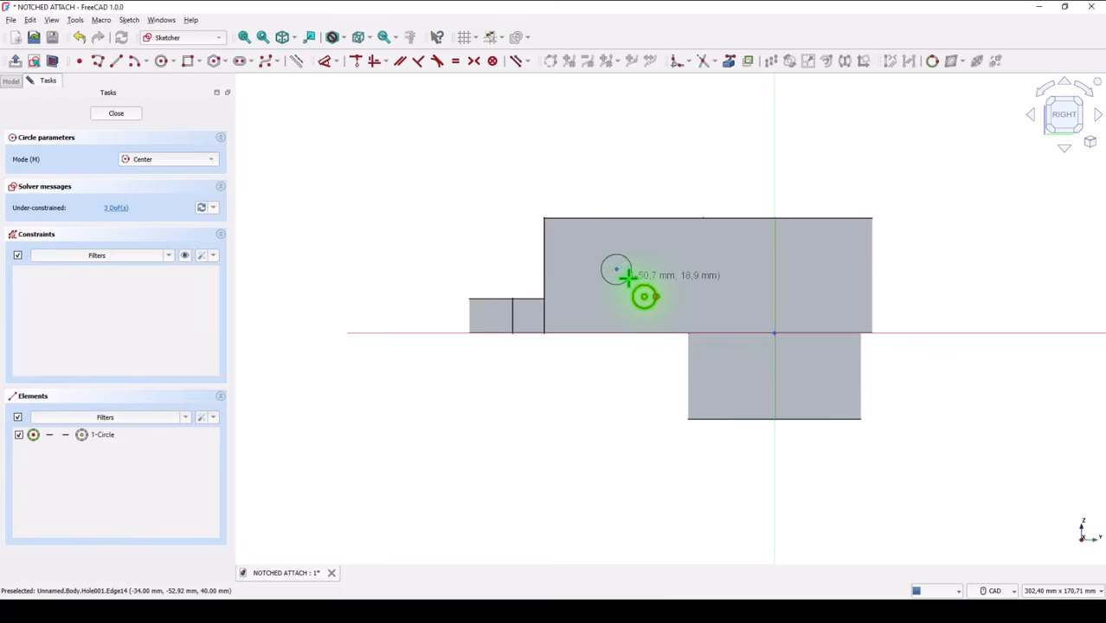
# Constrain the circle 60 mm horizontally and 20 mm below the top edge, then close the sketch
pyautogui.click(327, 60)
pyautogui.write('60')
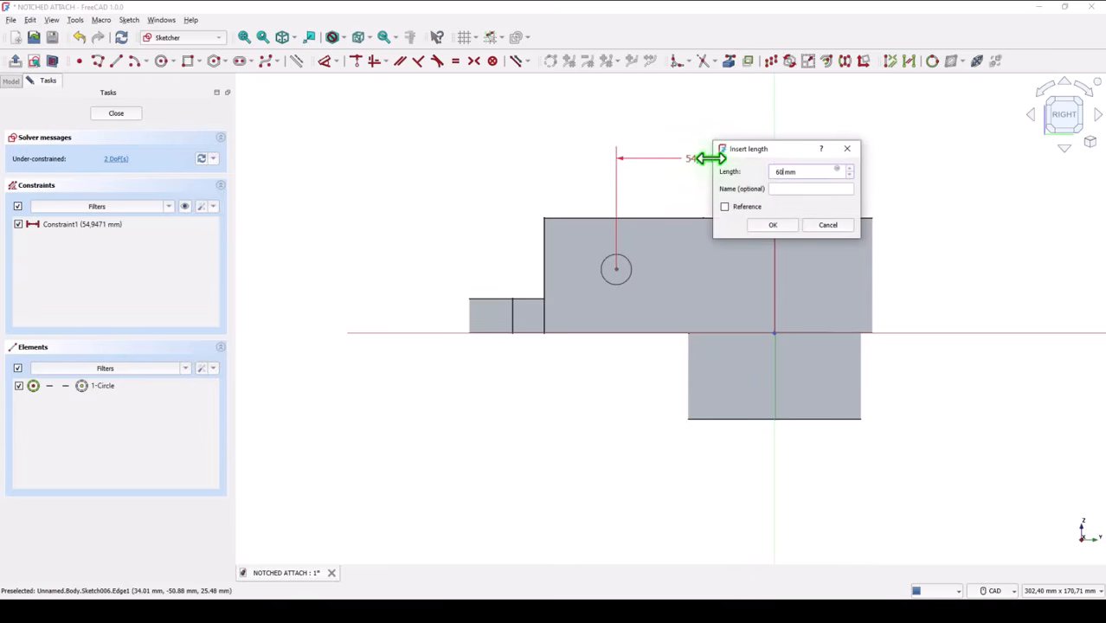
pyautogui.click(772, 225)
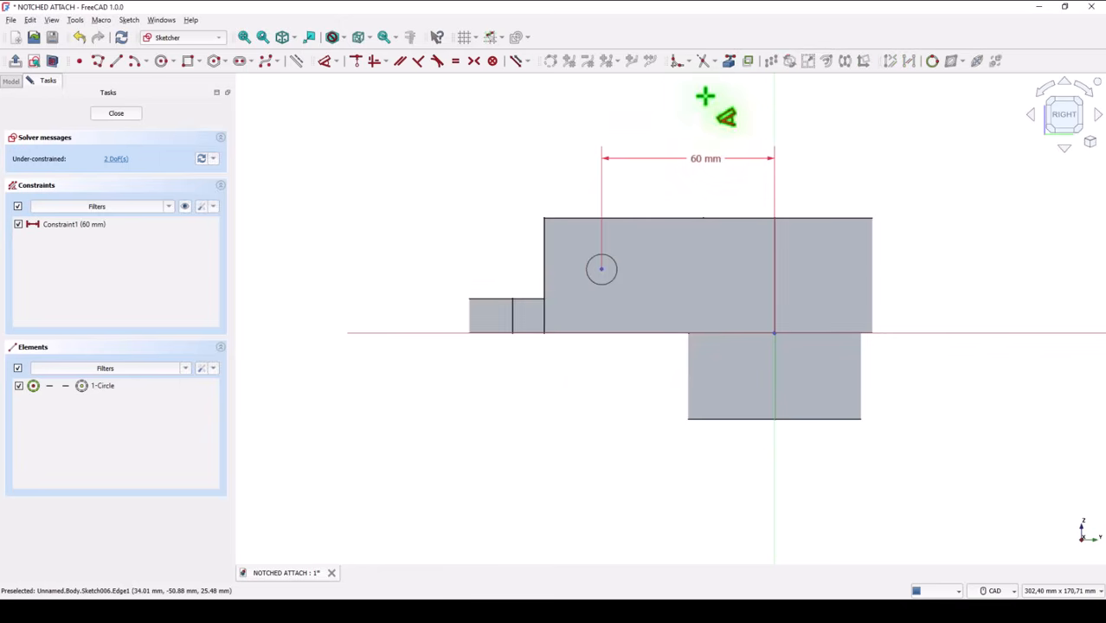
pyautogui.moveTo(570, 231)
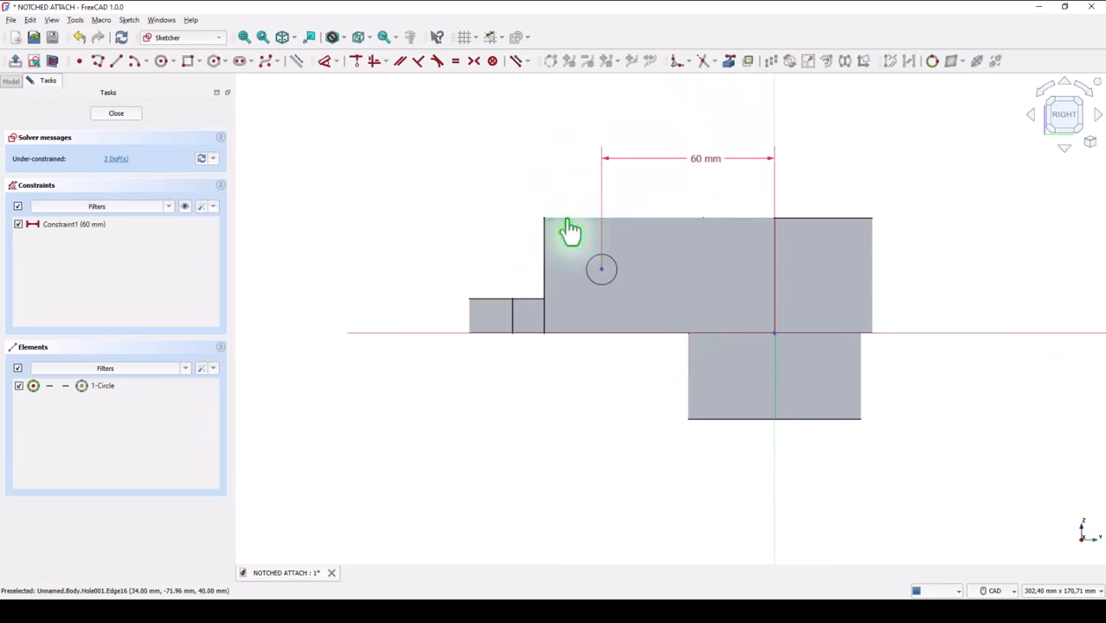
pyautogui.click(571, 225)
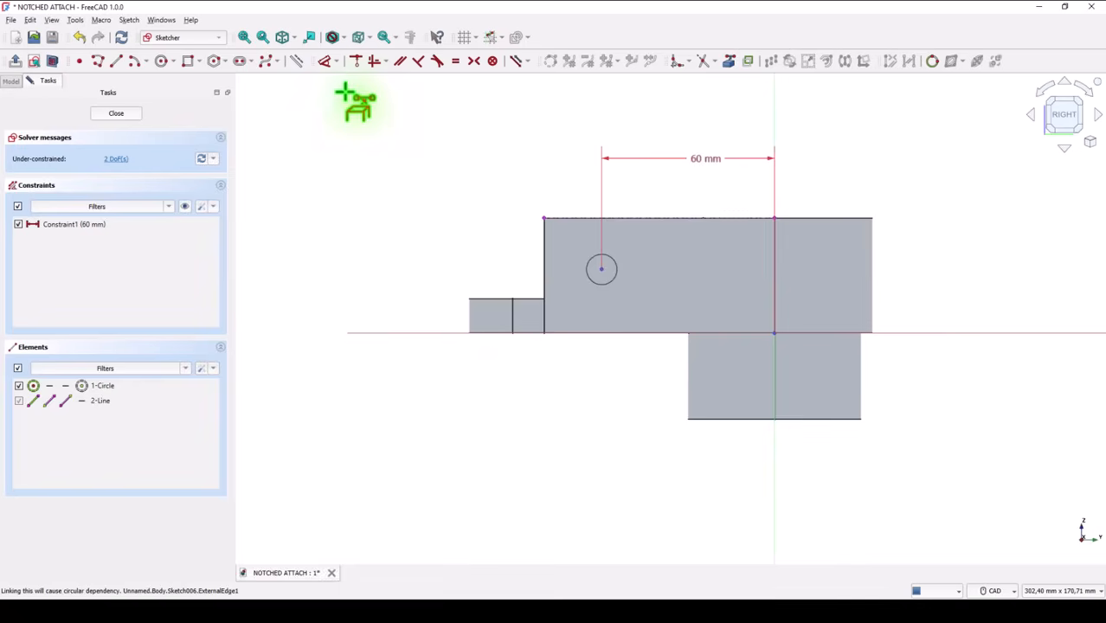
pyautogui.moveTo(601, 270)
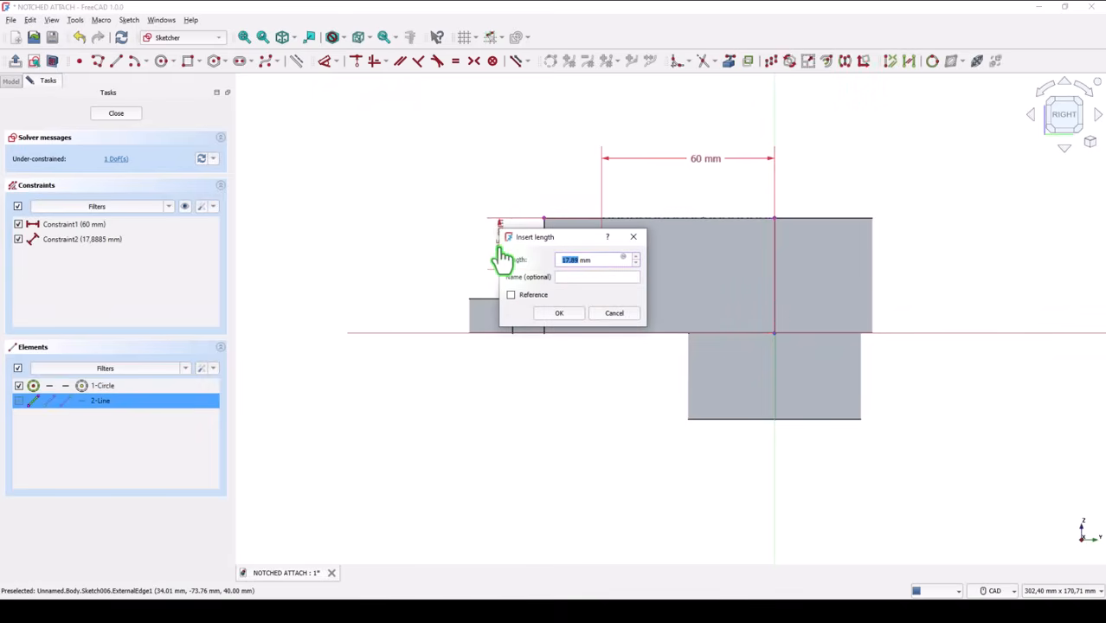
pyautogui.click(558, 312)
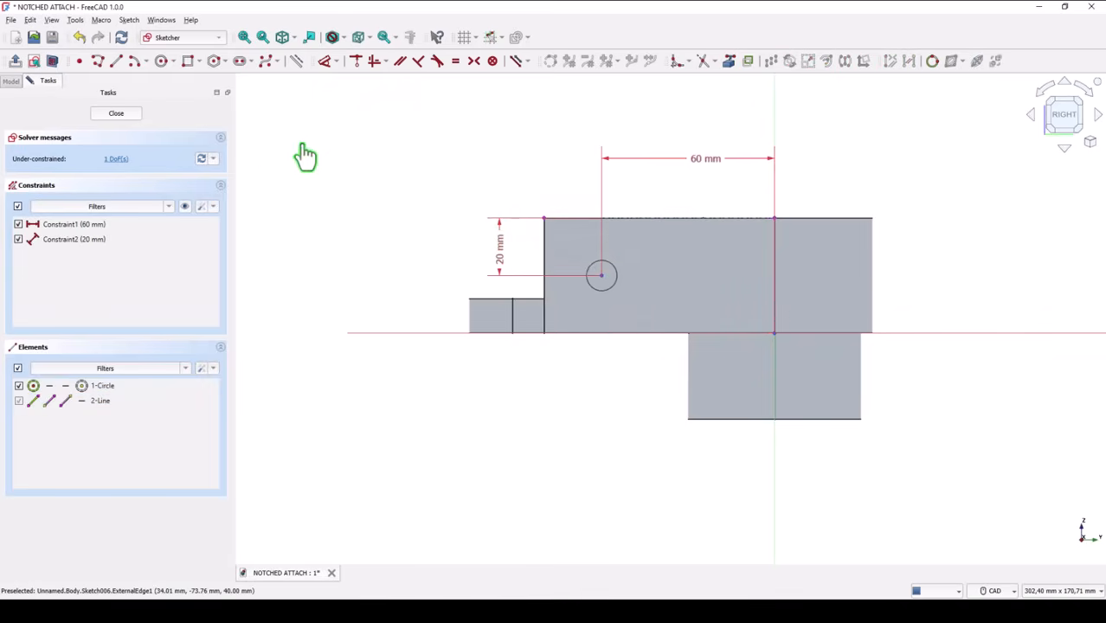
pyautogui.click(116, 112)
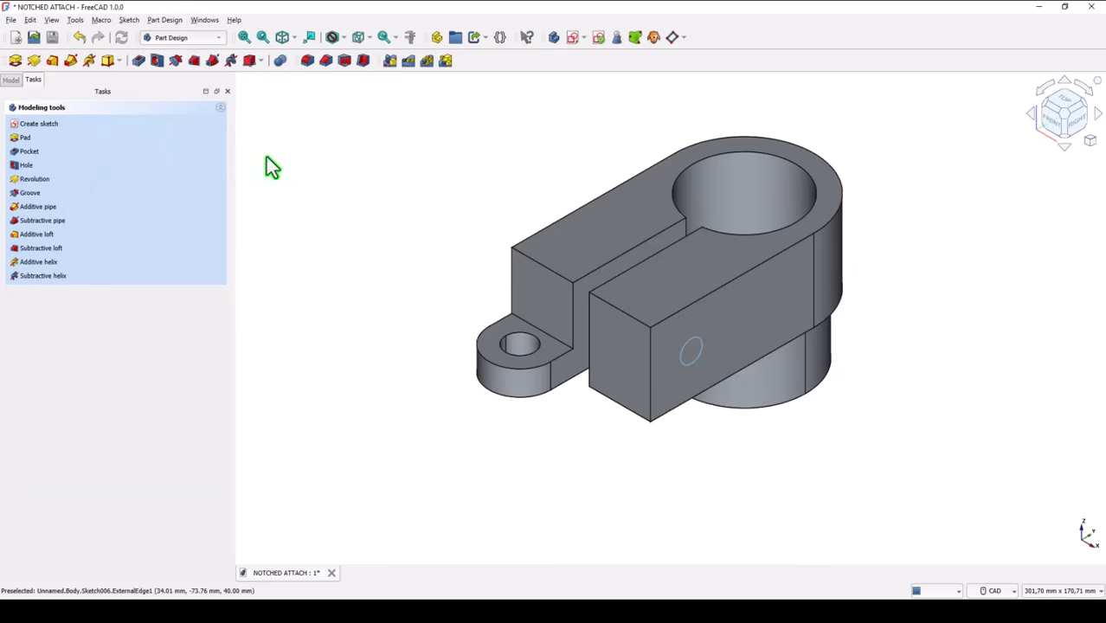
pyautogui.moveTo(160, 61)
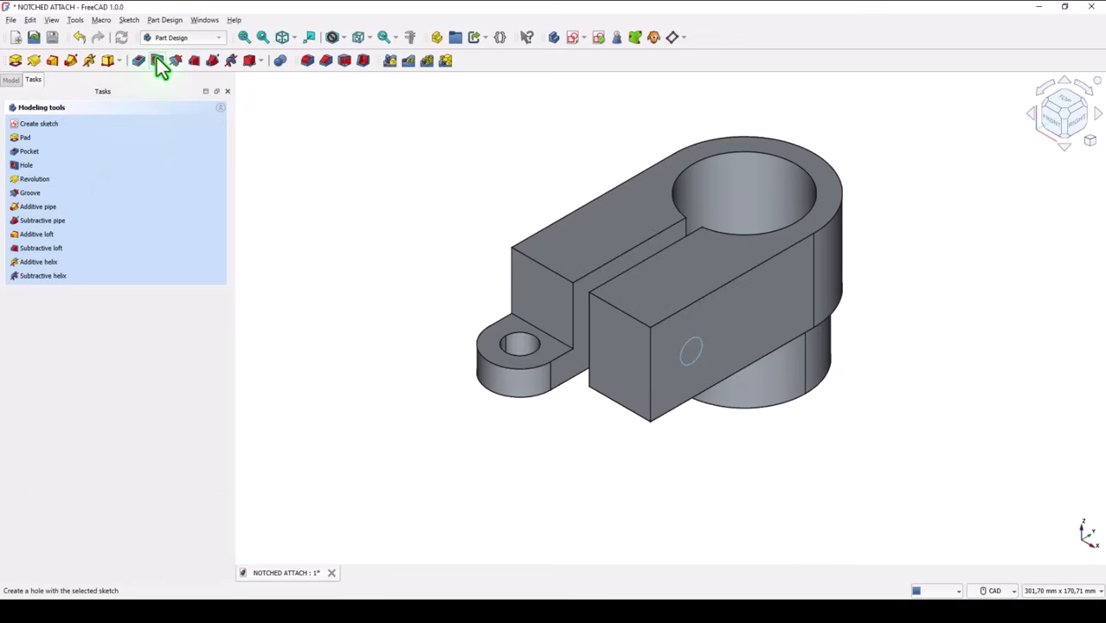
# Create a 12 mm hole from the circle sketch with a counterbore cut type, entering 10 for the counterbore
pyautogui.click(159, 61)
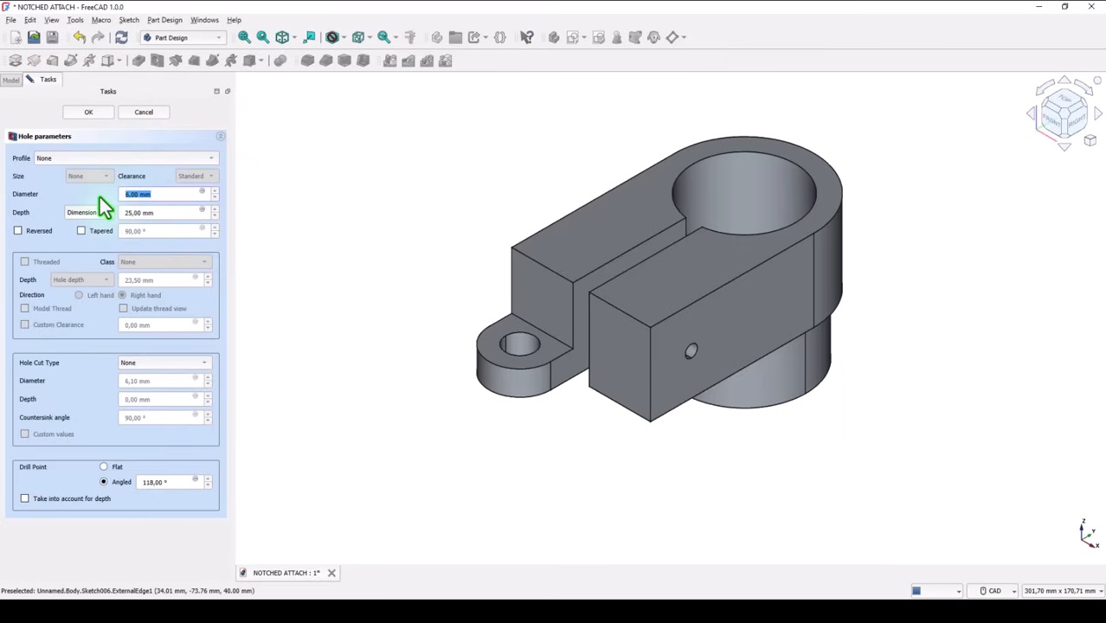
pyautogui.write('12')
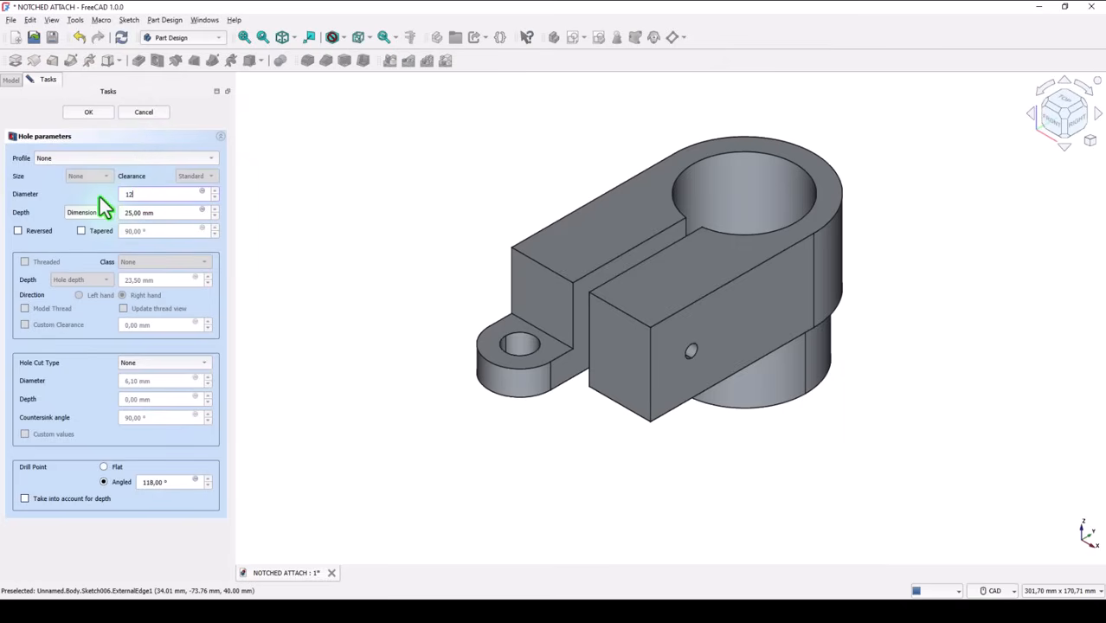
pyautogui.click(82, 212)
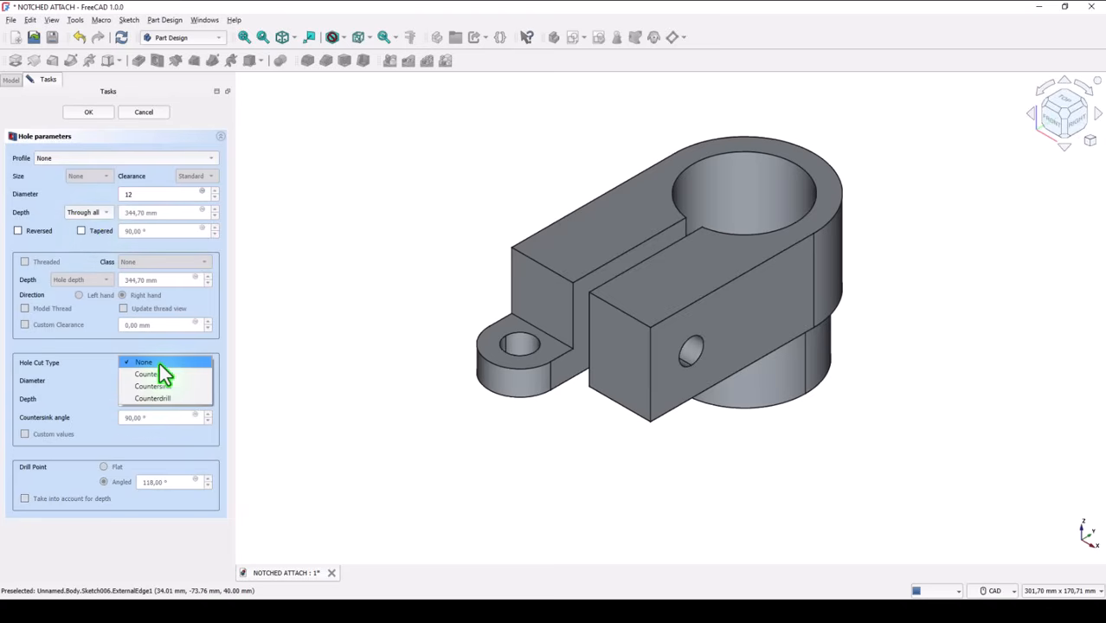
pyautogui.click(146, 374)
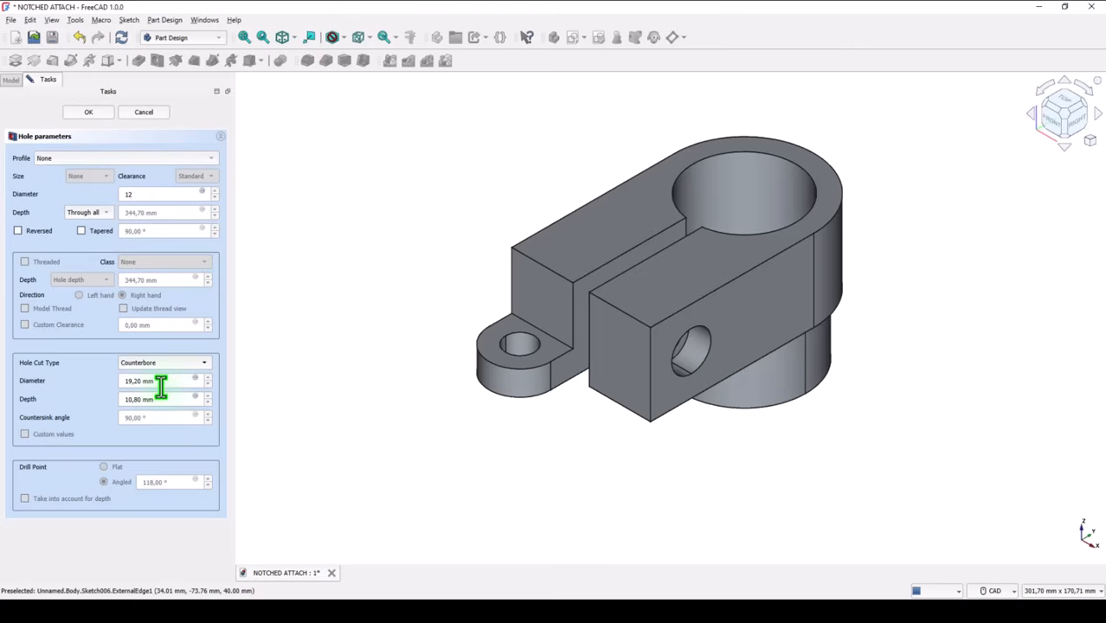
pyautogui.tripleClick(160, 381)
pyautogui.write('20')
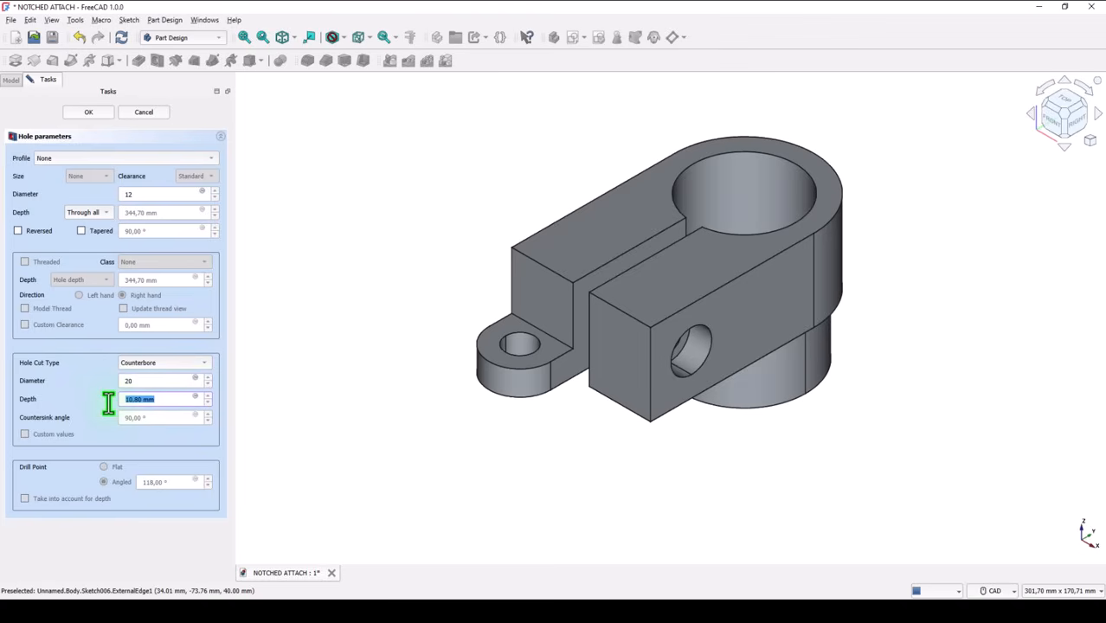
pyautogui.write('10')
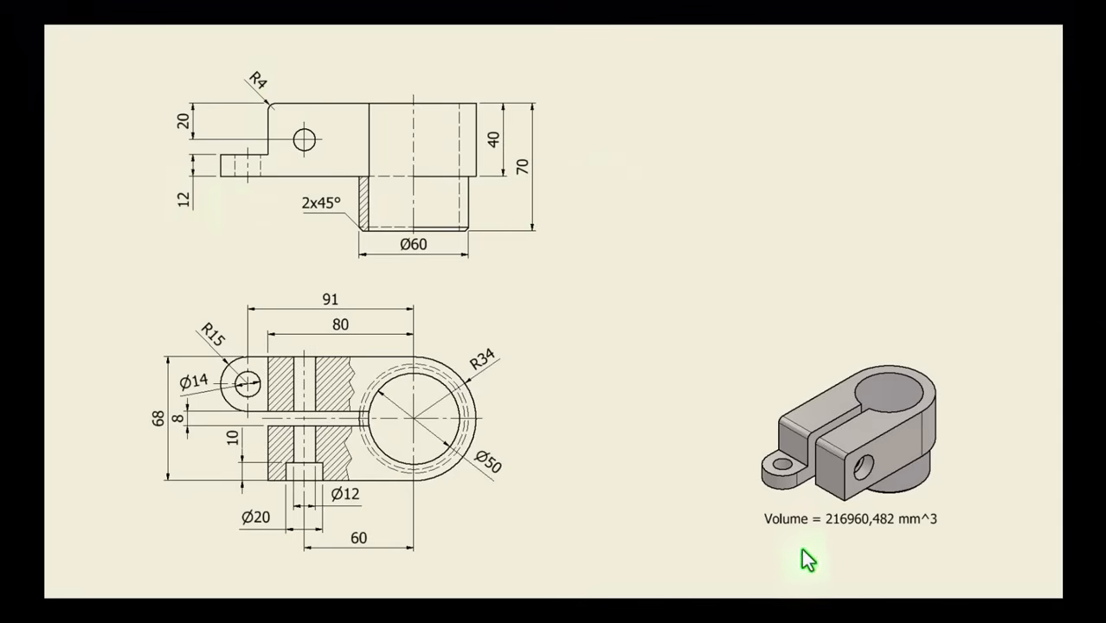
pyautogui.moveTo(830, 459)
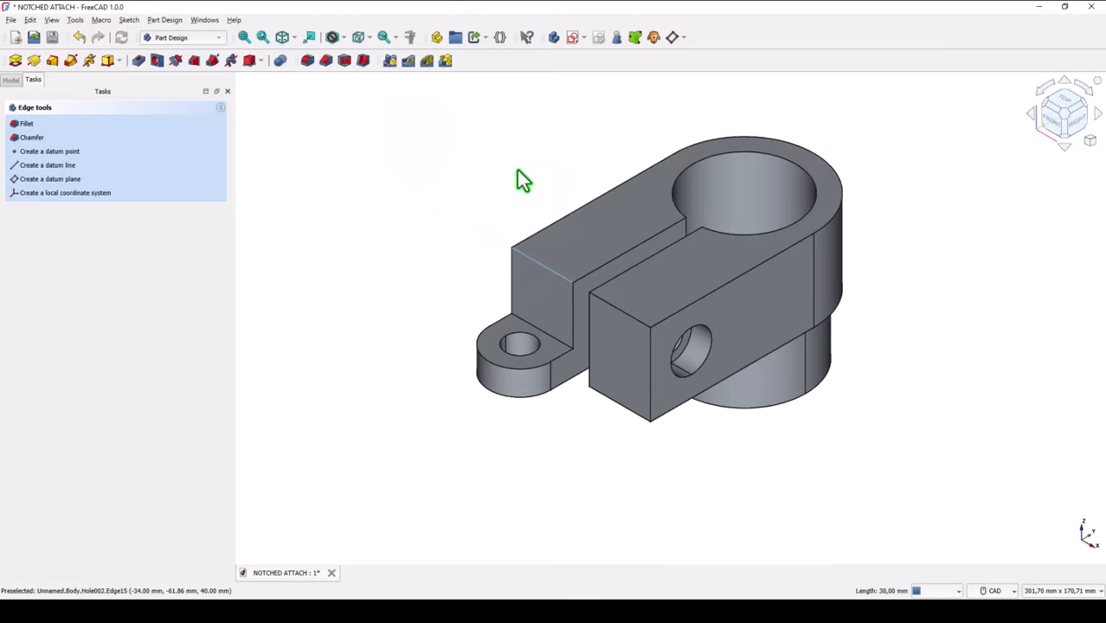
pyautogui.moveTo(473, 412)
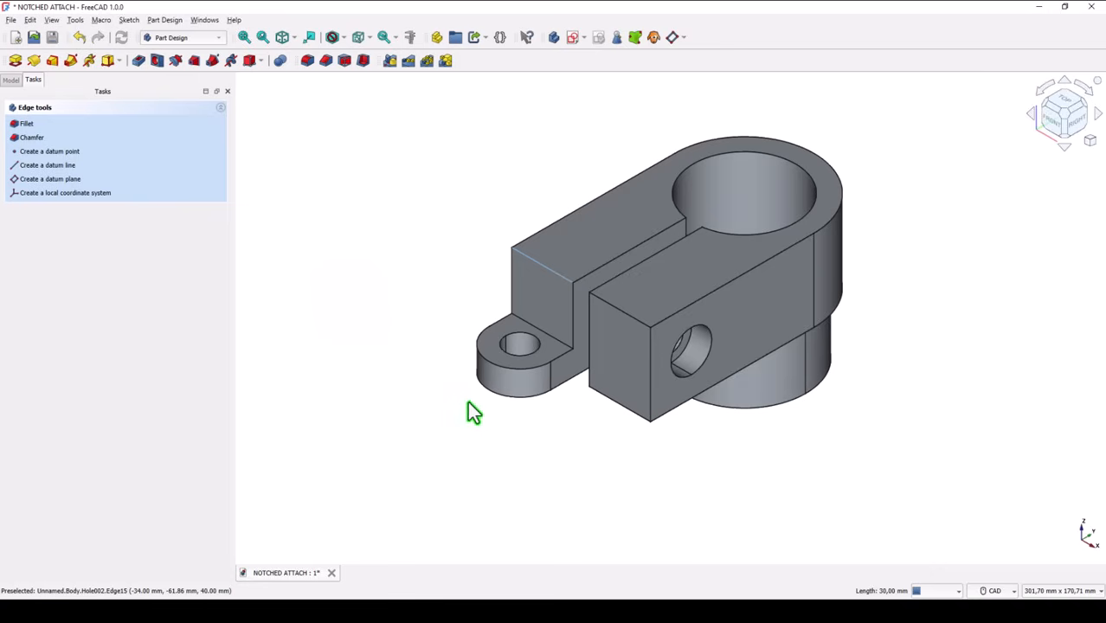
pyautogui.moveTo(407, 263)
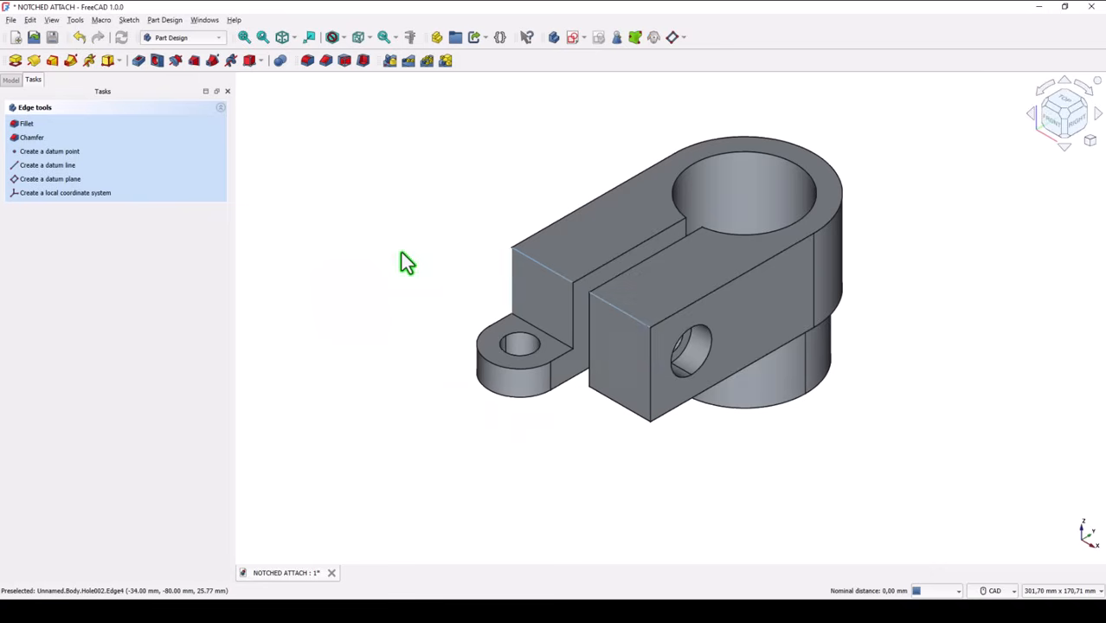
pyautogui.moveTo(307, 114)
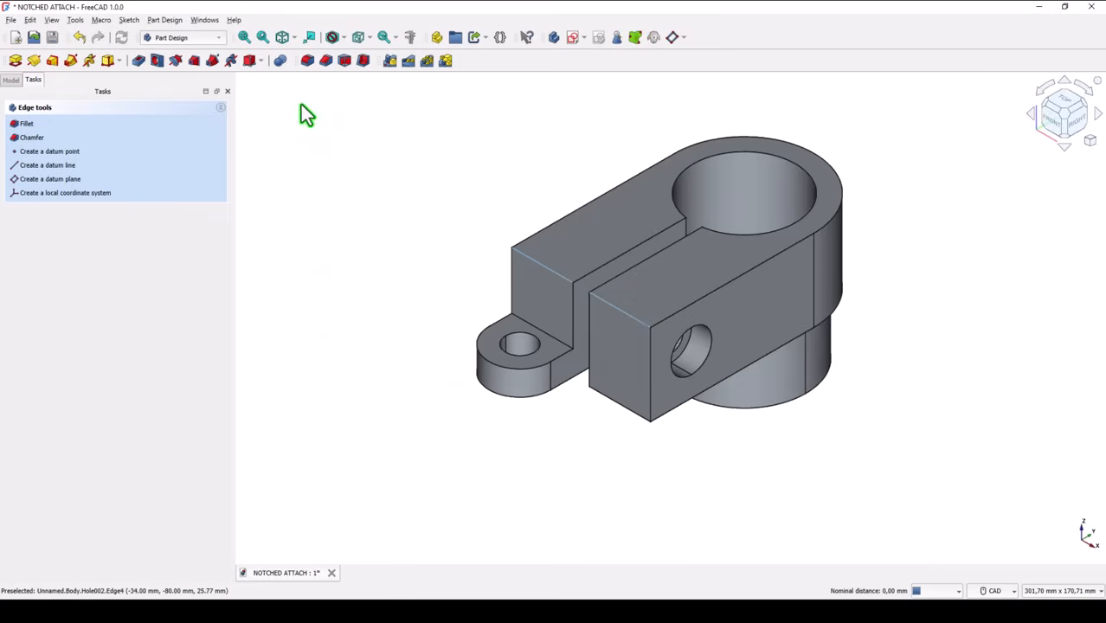
# Fillet the two slot top edges, then select the boss's bottom circular edge
pyautogui.click(26, 123)
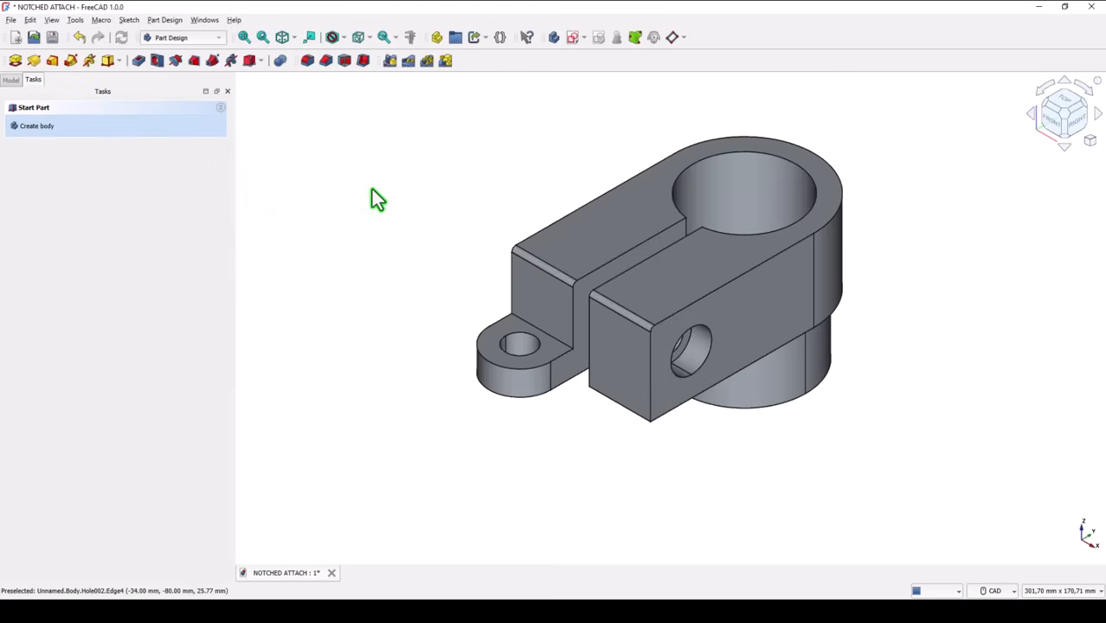
pyautogui.moveTo(800, 408)
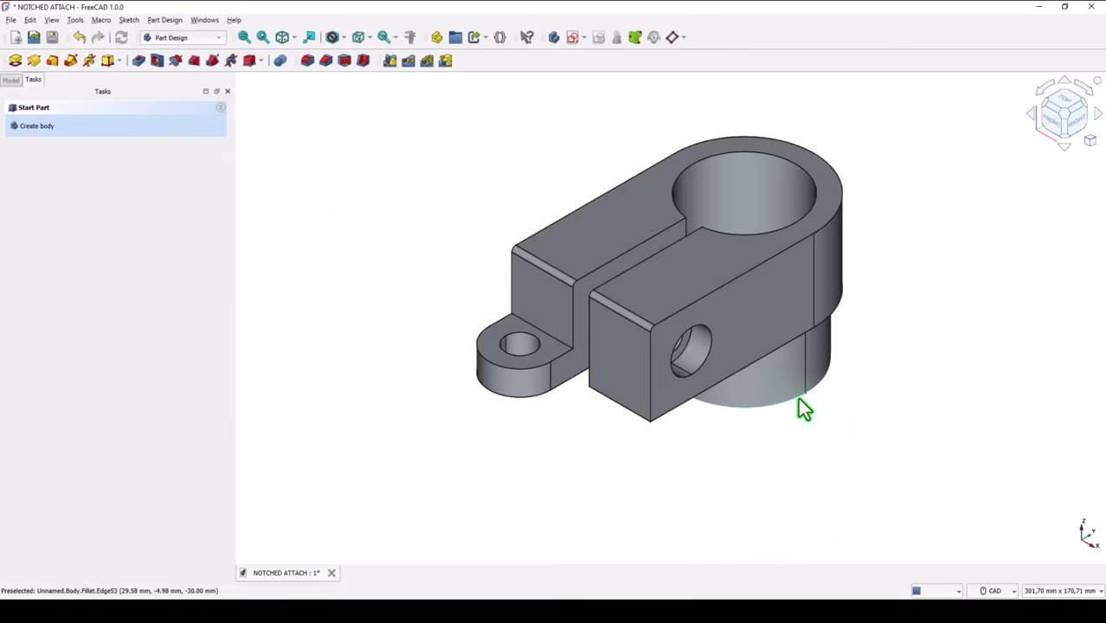
pyautogui.click(800, 402)
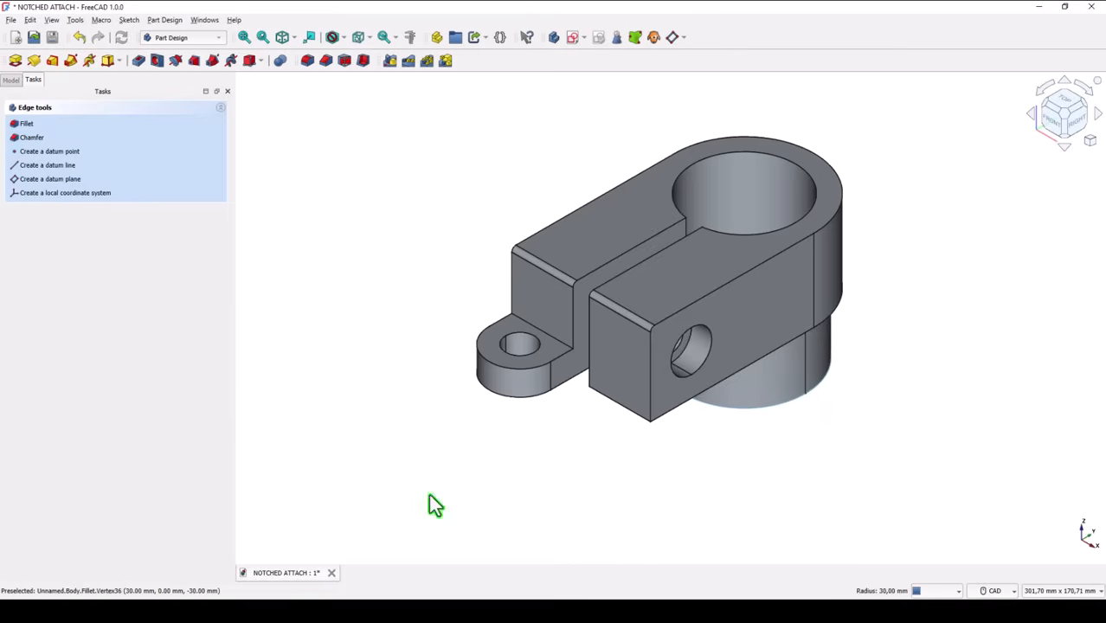
pyautogui.moveTo(336, 91)
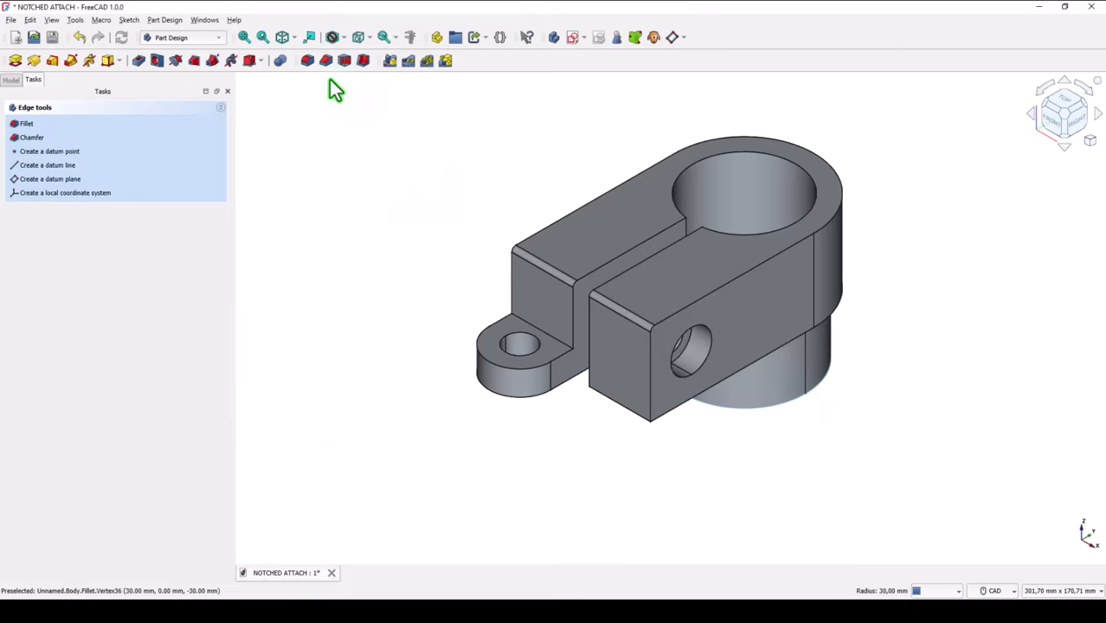
# Chamfer the boss's bottom circular edge by 2 mm
pyautogui.click(32, 137)
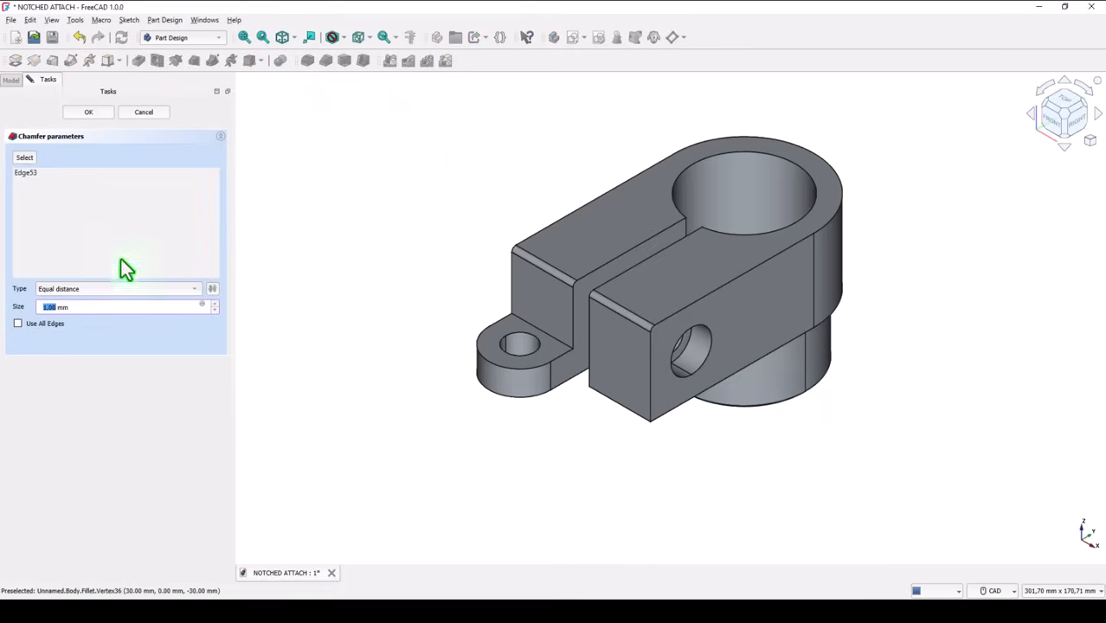
pyautogui.moveTo(289, 261)
pyautogui.write('2')
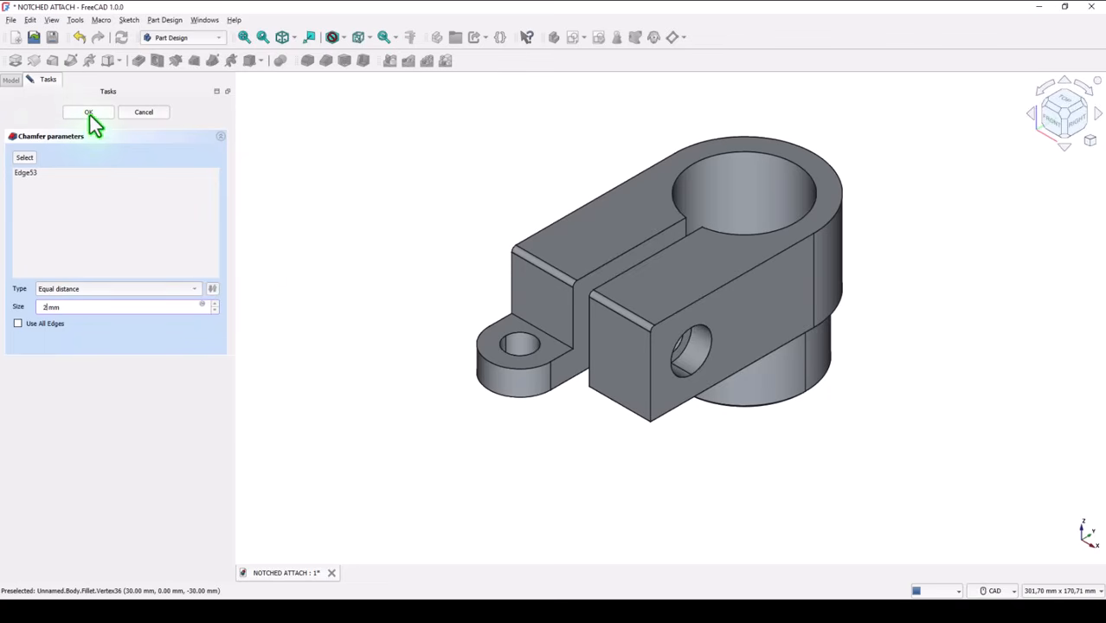
pyautogui.click(87, 113)
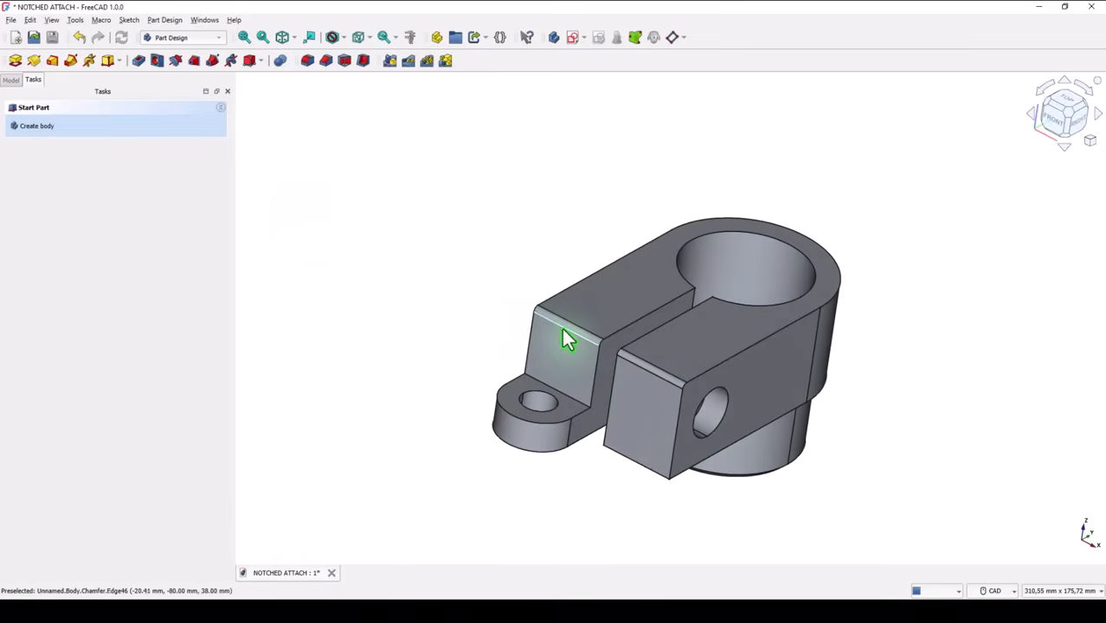
pyautogui.moveTo(18, 92)
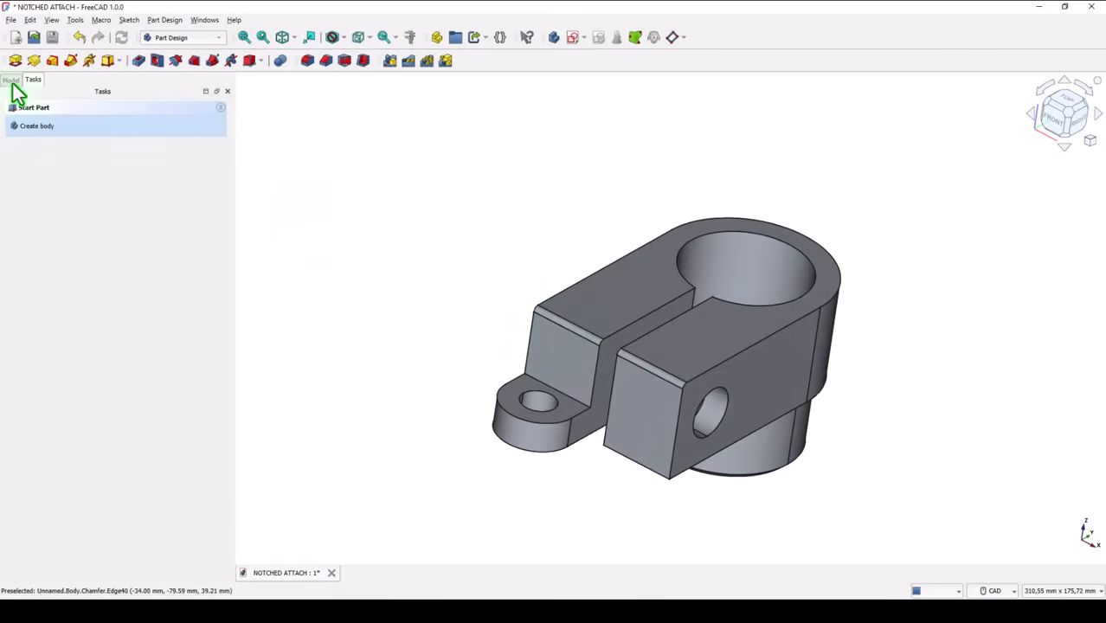
# In the Model tree, reopen the Fillet to check its 4 mm two-edge settings, then close it
pyautogui.click(11, 79)
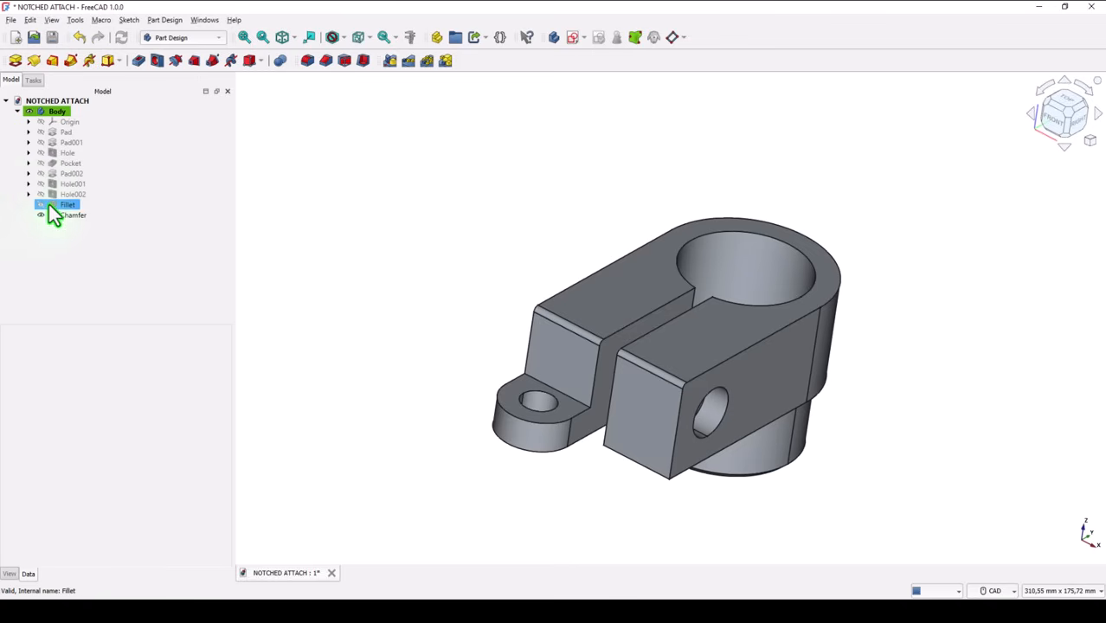
pyautogui.doubleClick(68, 204)
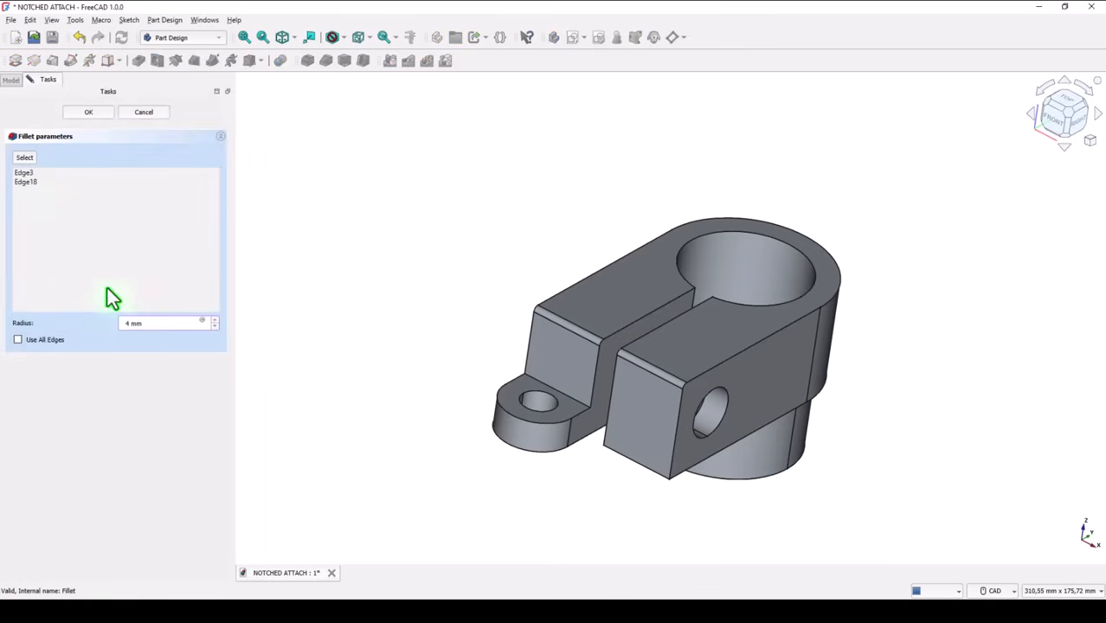
pyautogui.click(87, 111)
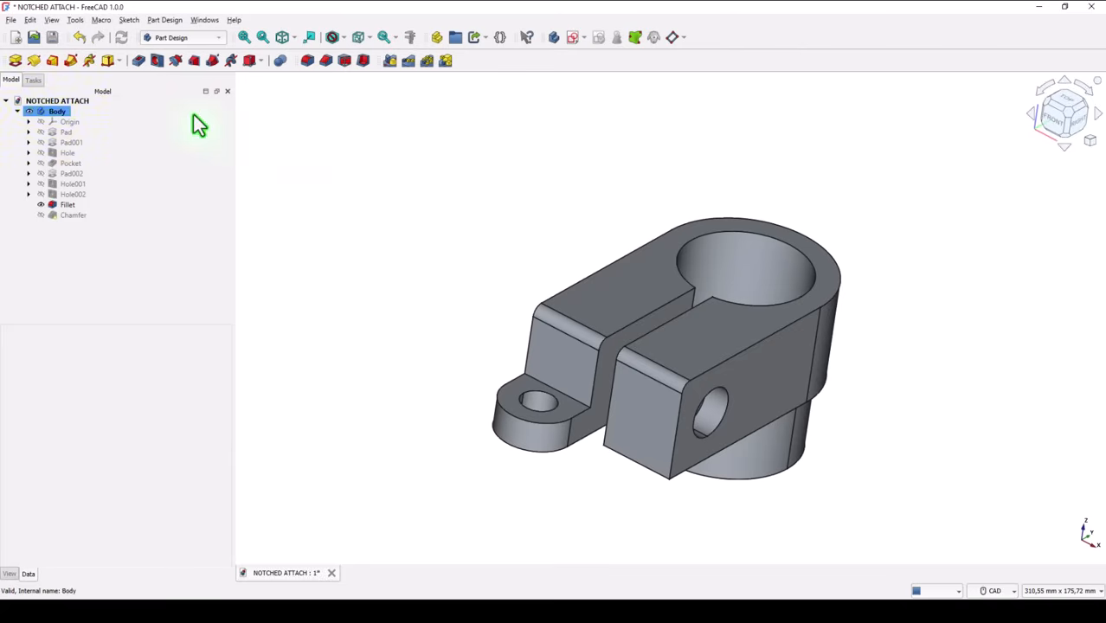